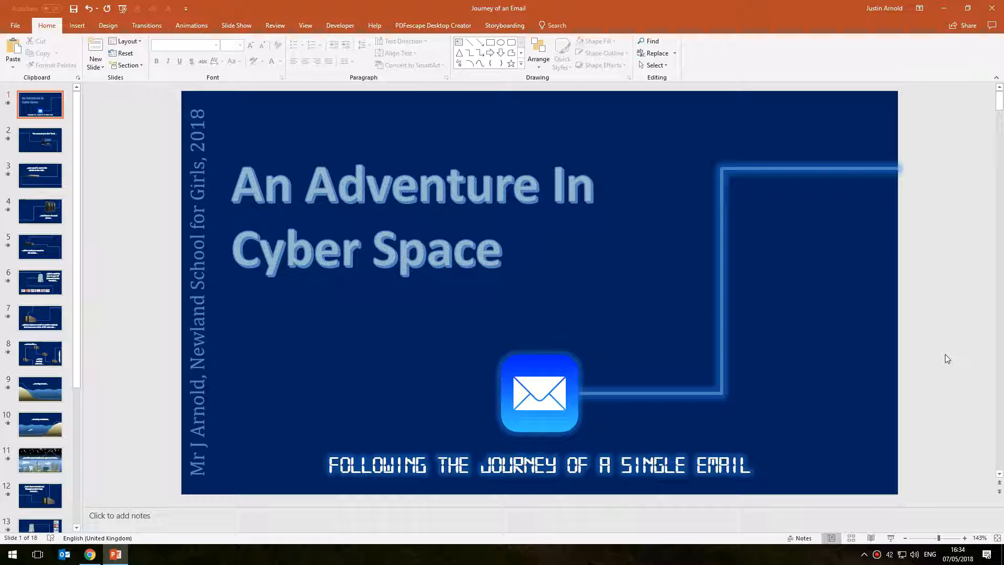
Create a new blank presentation with one empty title slide
{"action": "key", "text": "F5"}
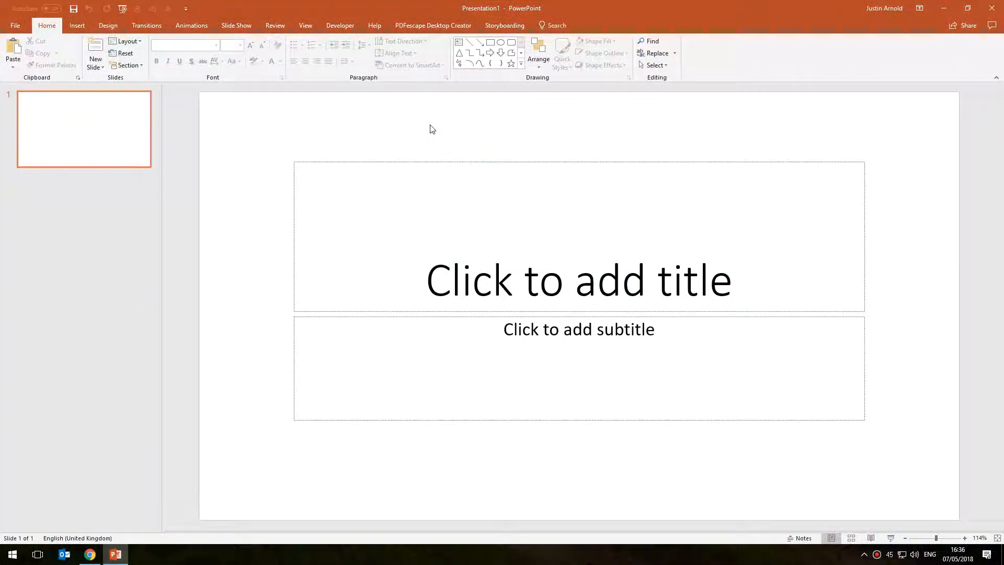
Switch the first slide to the Blank layout
{"action": "left_click", "coordinate": [126, 40]}
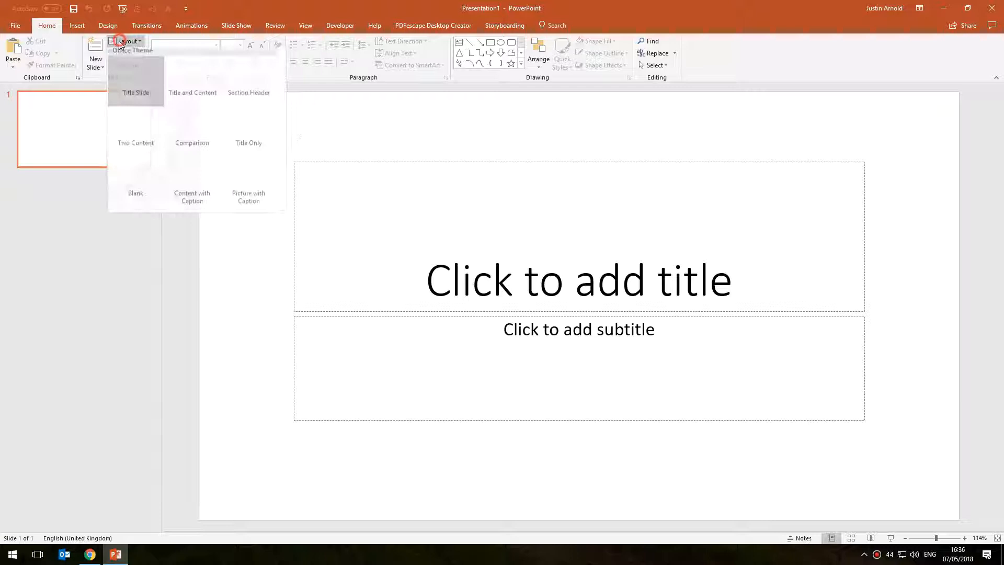
{"action": "left_click", "coordinate": [135, 194]}
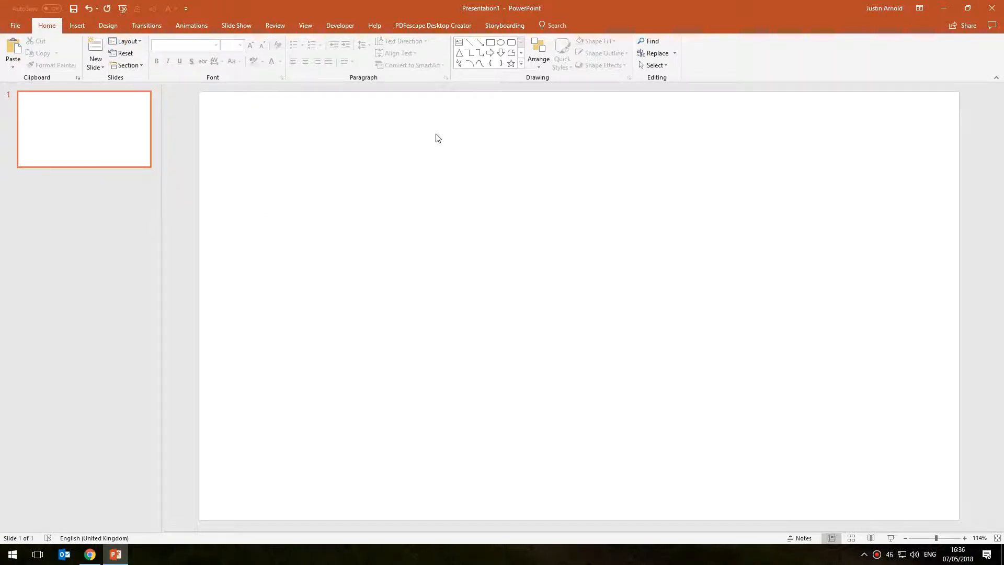
{"action": "mouse_move", "coordinate": [469, 187]}
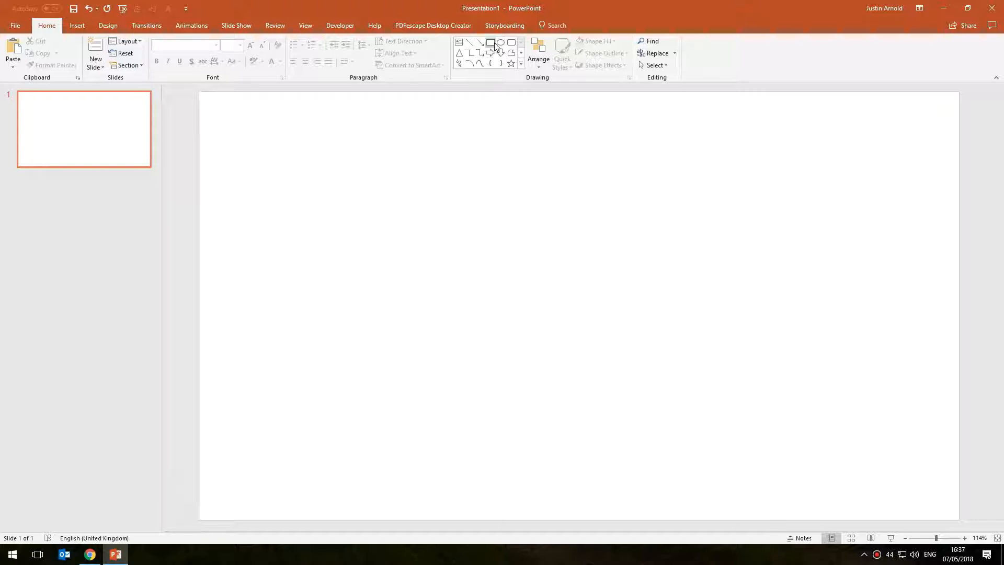
{"action": "mouse_move", "coordinate": [490, 43]}
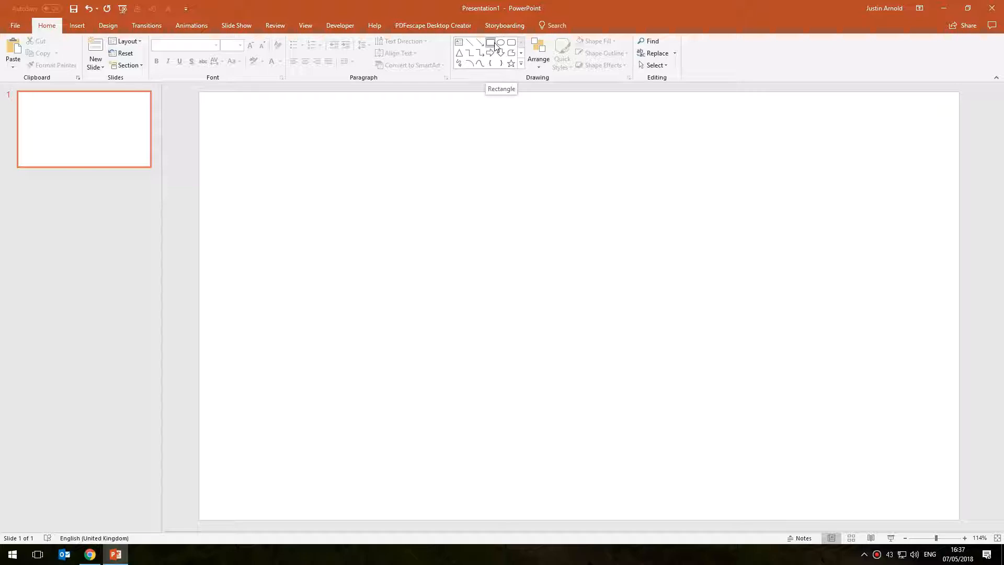
Move the blue rectangle up and to the left
{"action": "left_click", "coordinate": [491, 43]}
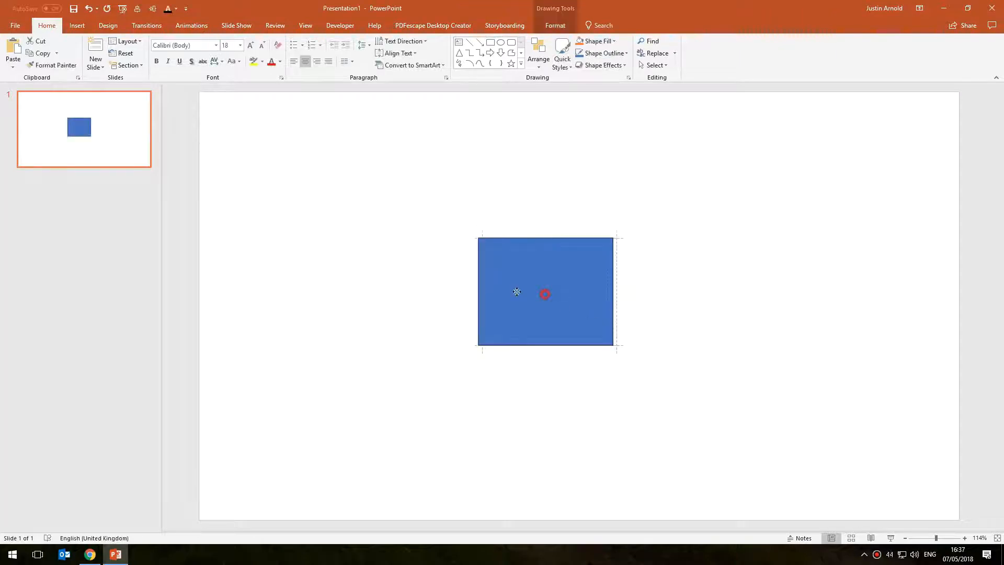
{"action": "left_click_drag", "start_coordinate": [548, 292], "coordinate": [472, 252]}
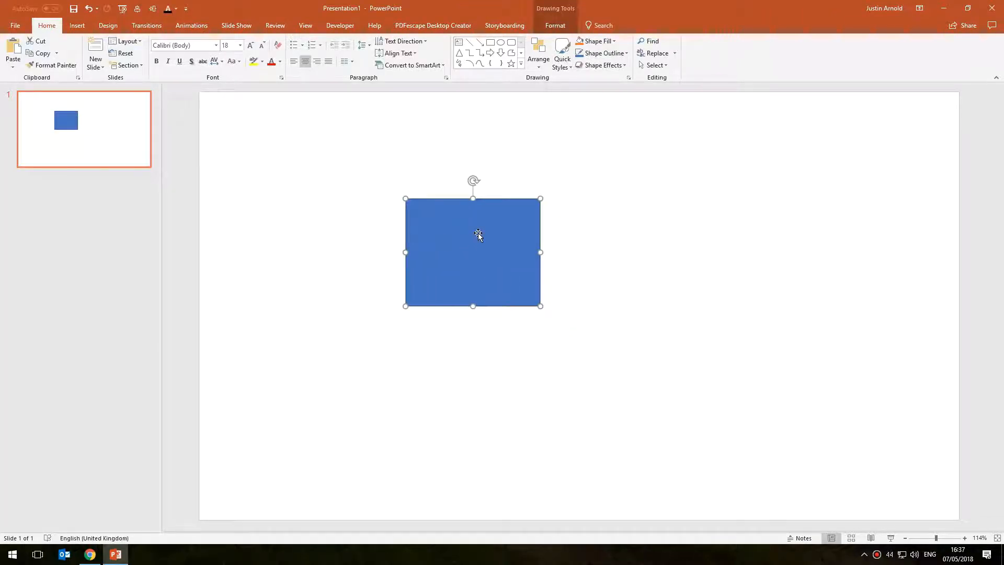
{"action": "left_click", "coordinate": [435, 135]}
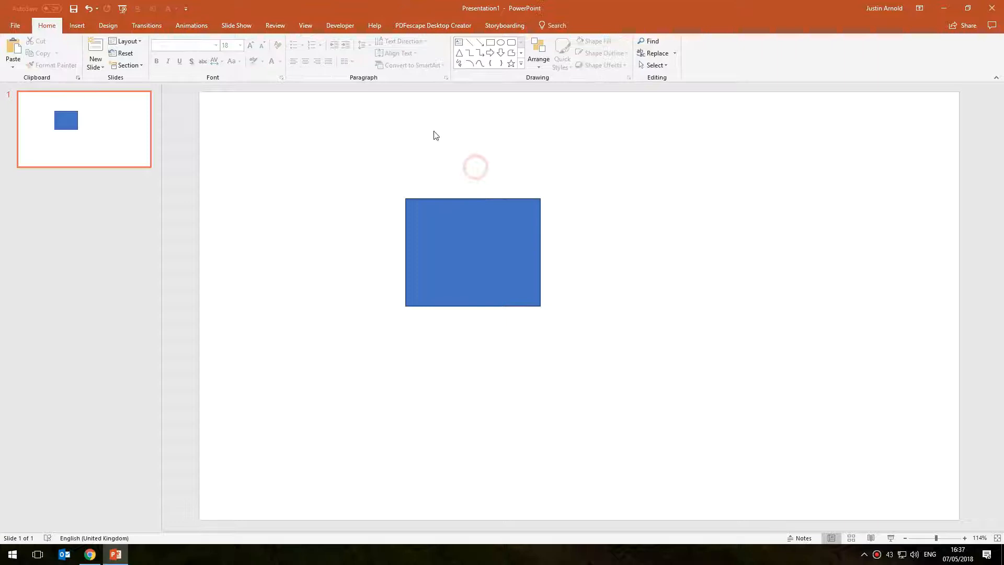
Draw a 4½ pt line from the box's right side to the slide's right edge
{"action": "left_click", "coordinate": [76, 26]}
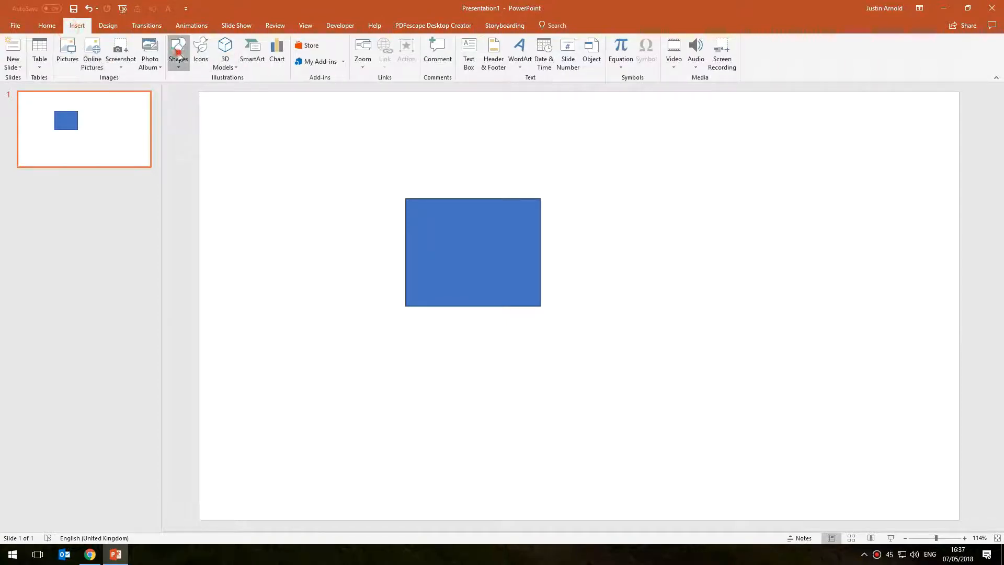
{"action": "left_click", "coordinate": [178, 50]}
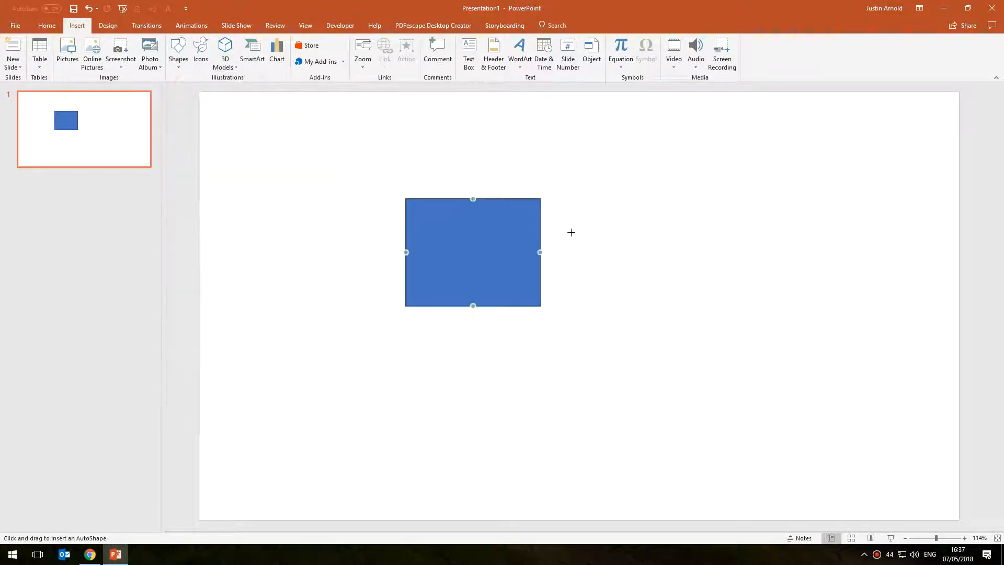
{"action": "left_click_drag", "start_coordinate": [541, 252], "coordinate": [936, 254]}
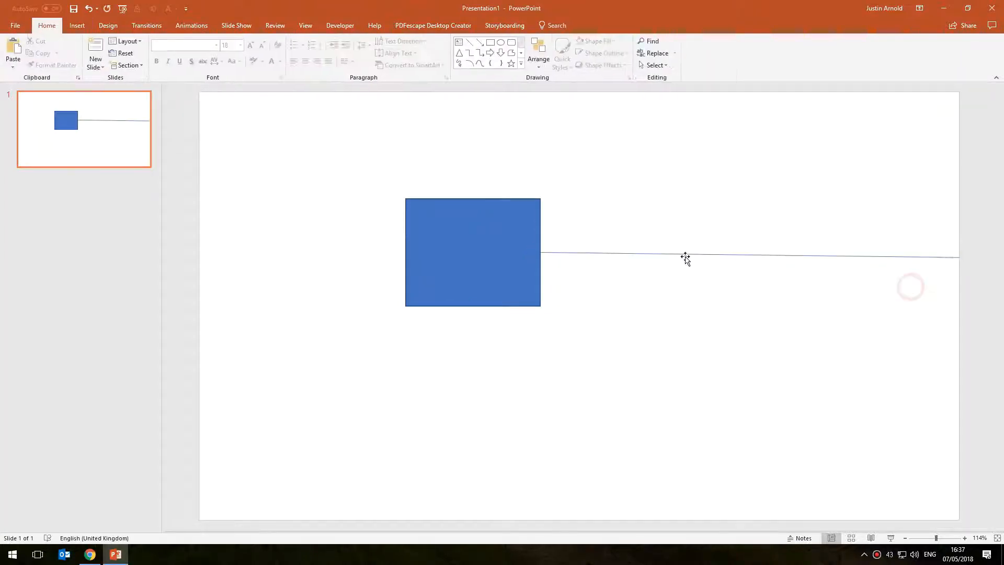
{"action": "left_click", "coordinate": [686, 254]}
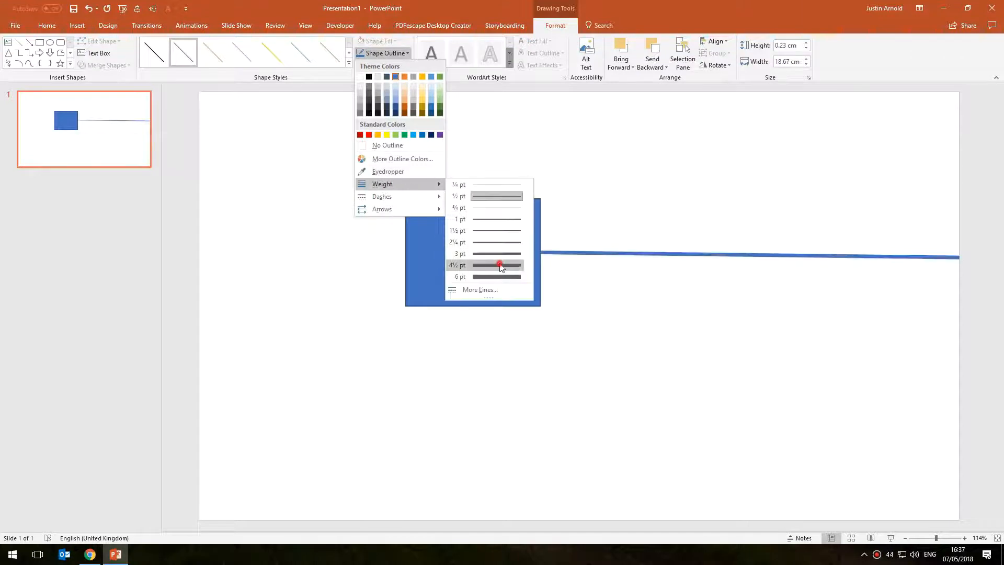
{"action": "left_click", "coordinate": [496, 265]}
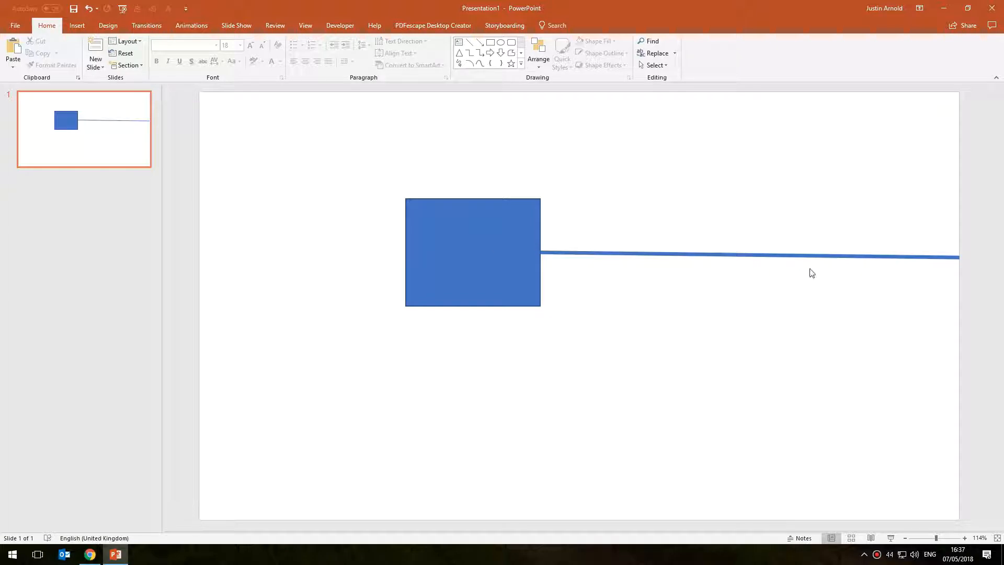
{"action": "mouse_move", "coordinate": [948, 254]}
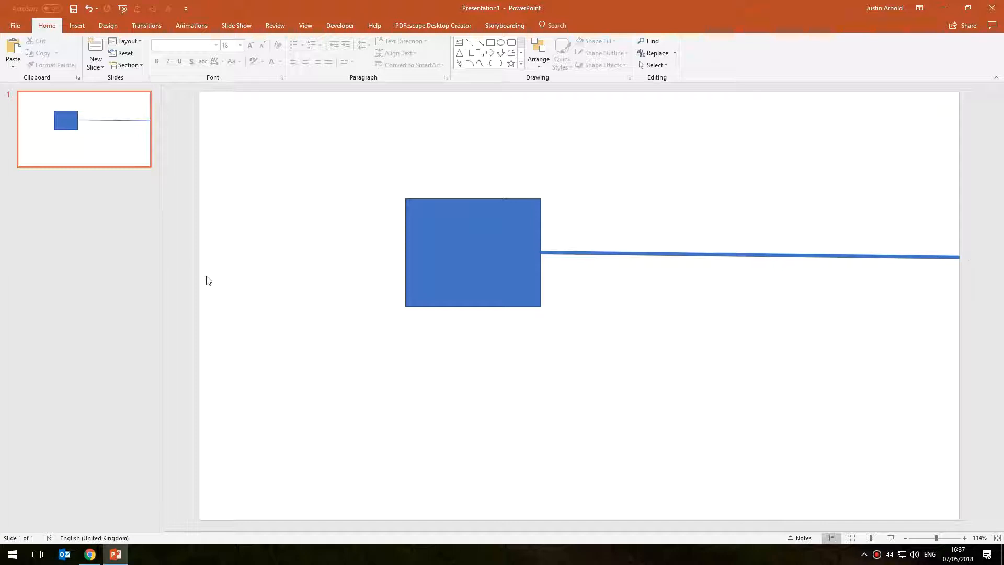
{"action": "mouse_move", "coordinate": [205, 277]}
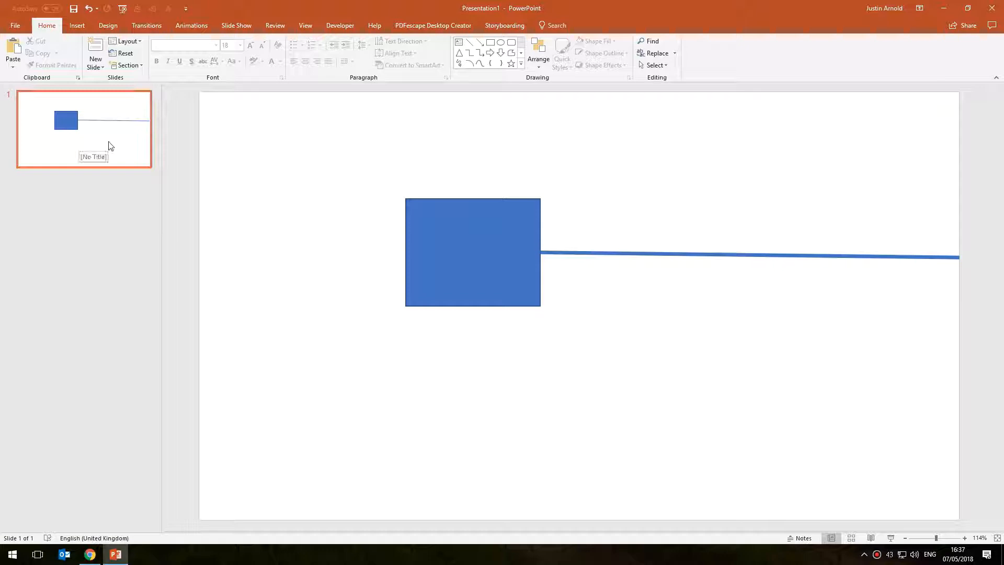
Duplicate the first slide and select the line on the new slide 2
{"action": "left_click", "coordinate": [109, 142]}
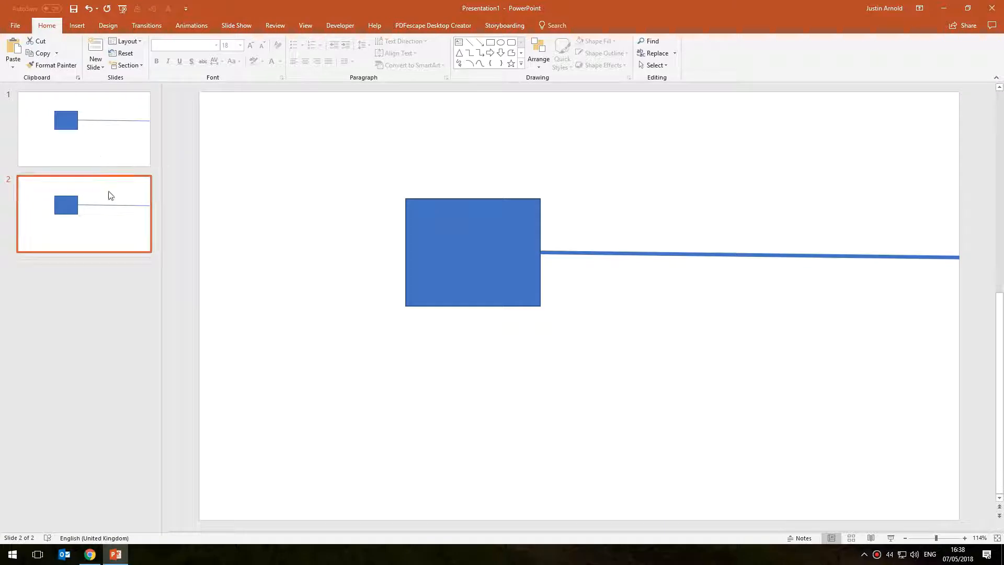
{"action": "mouse_move", "coordinate": [109, 211]}
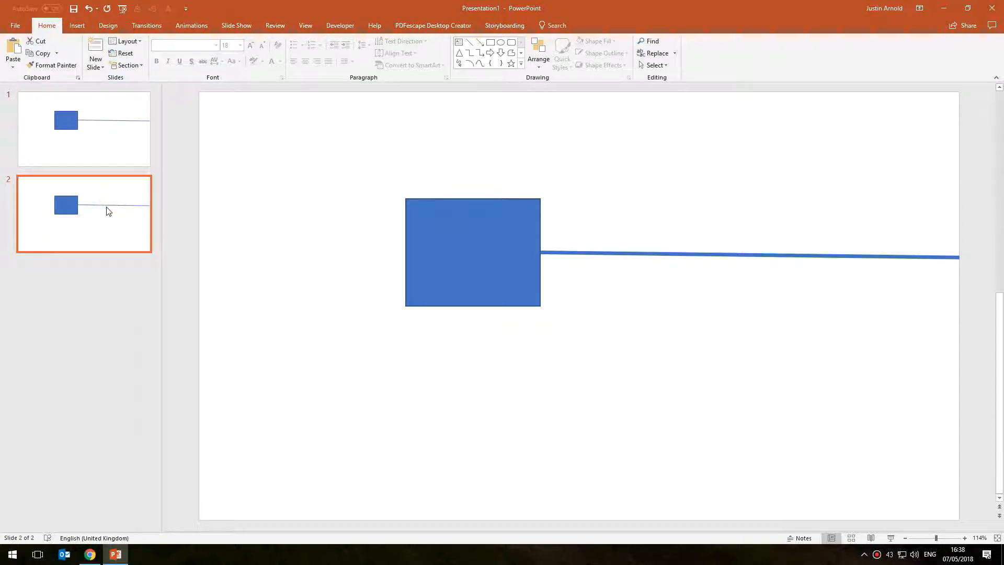
{"action": "left_click", "coordinate": [755, 253]}
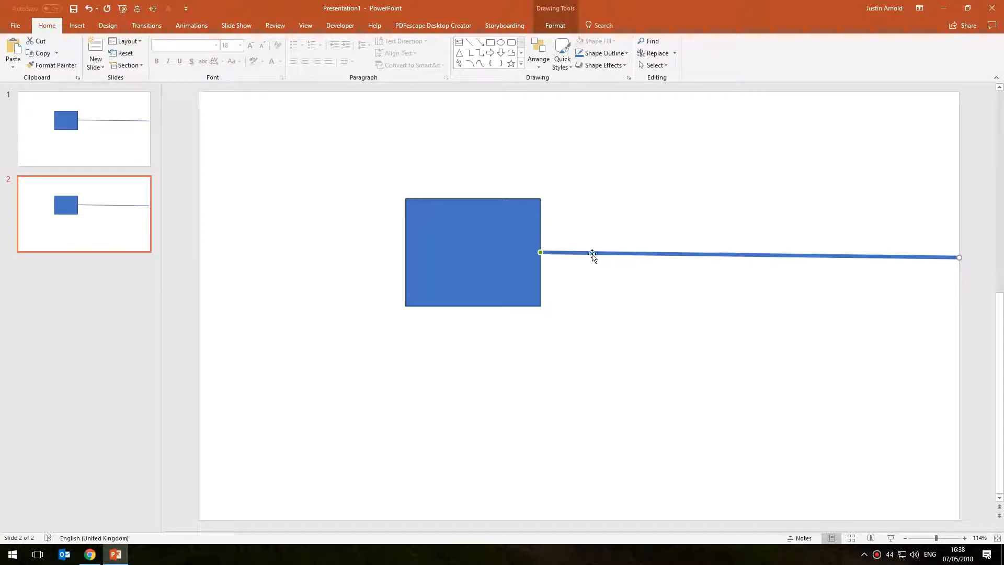
{"action": "left_click", "coordinate": [555, 25]}
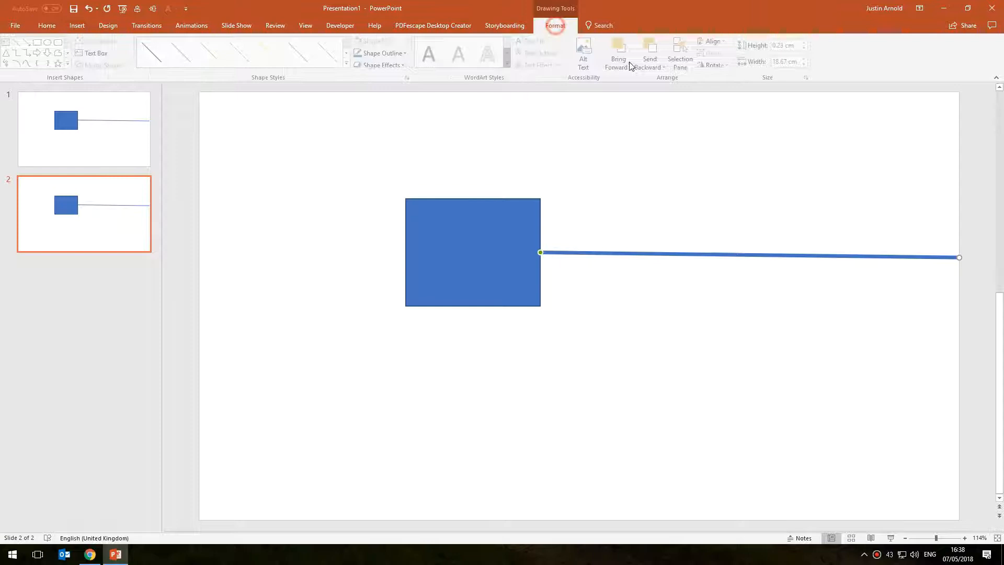
{"action": "left_click", "coordinate": [715, 41]}
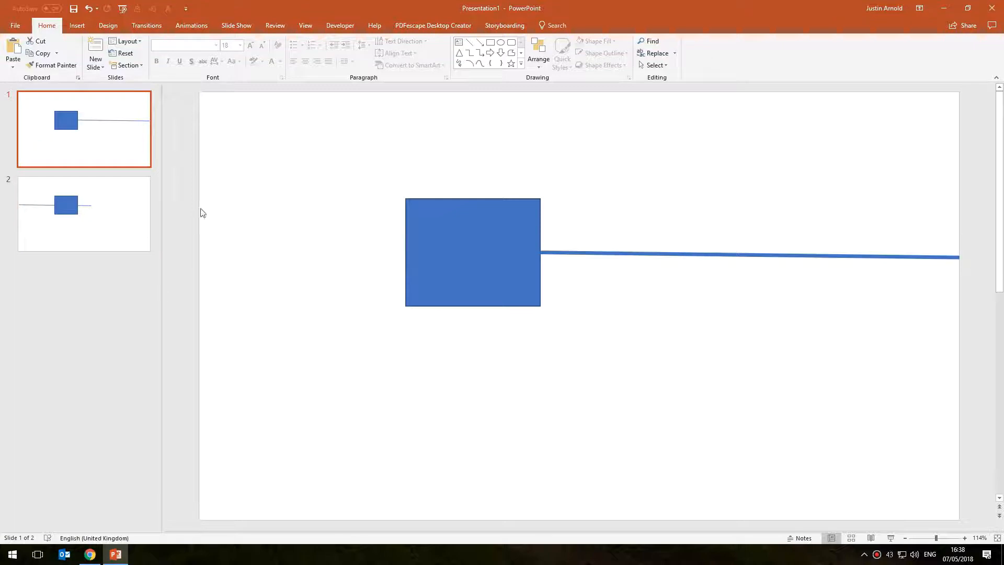
Shift the box toward the centre with its line entering from the left edge
{"action": "left_click", "coordinate": [84, 213]}
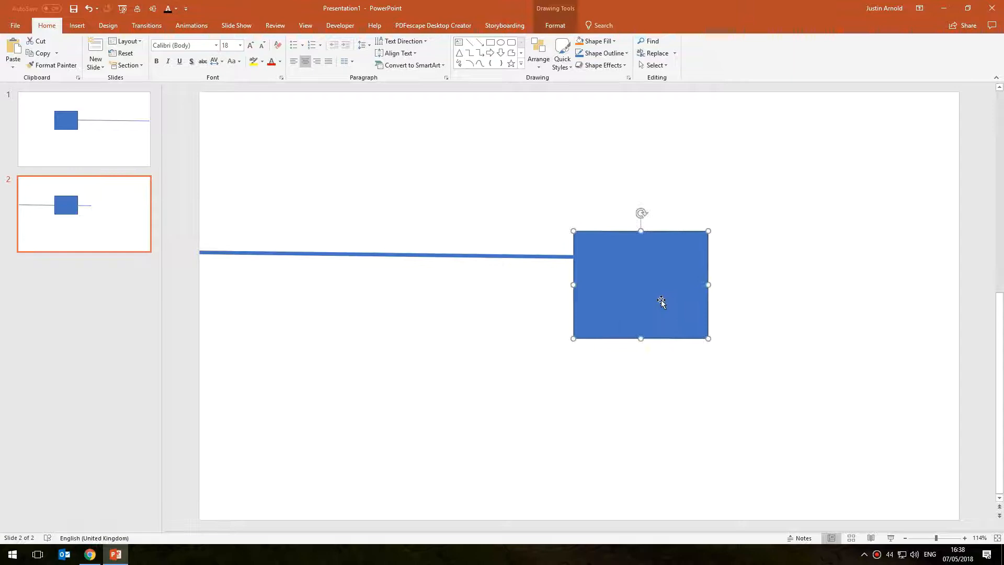
{"action": "left_click", "coordinate": [476, 323]}
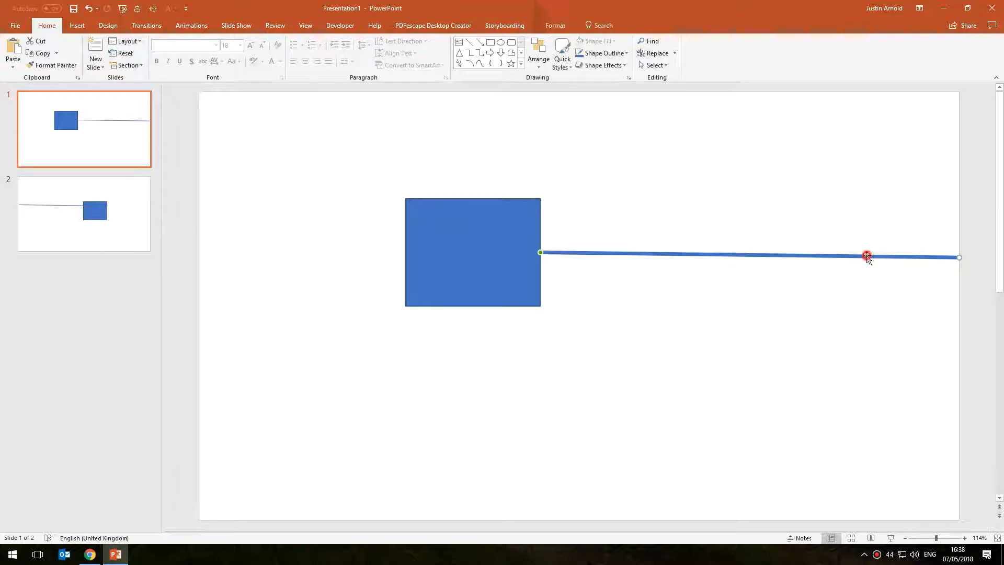
{"action": "left_click", "coordinate": [83, 213]}
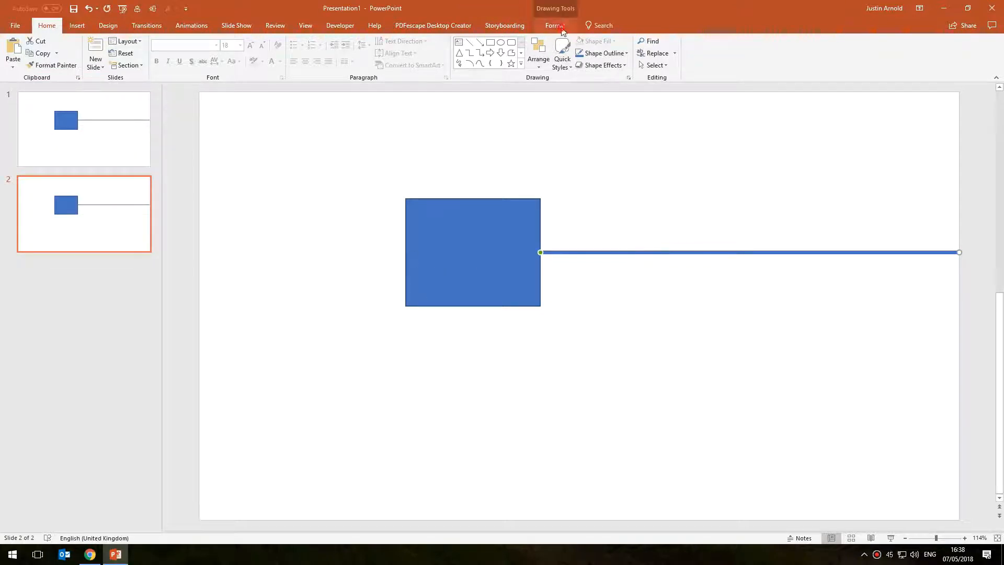
{"action": "left_click", "coordinate": [715, 41]}
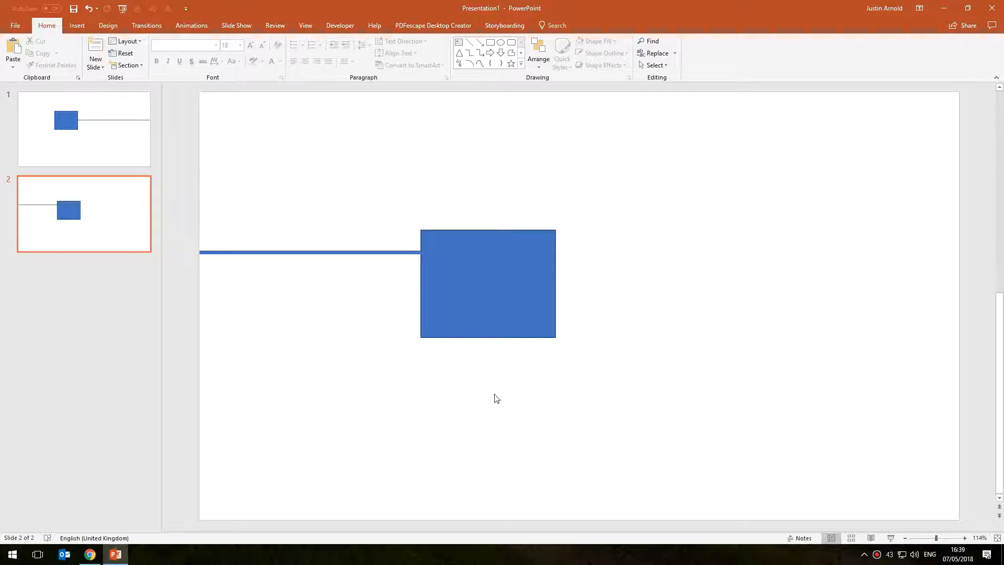
{"action": "left_click", "coordinate": [94, 135]}
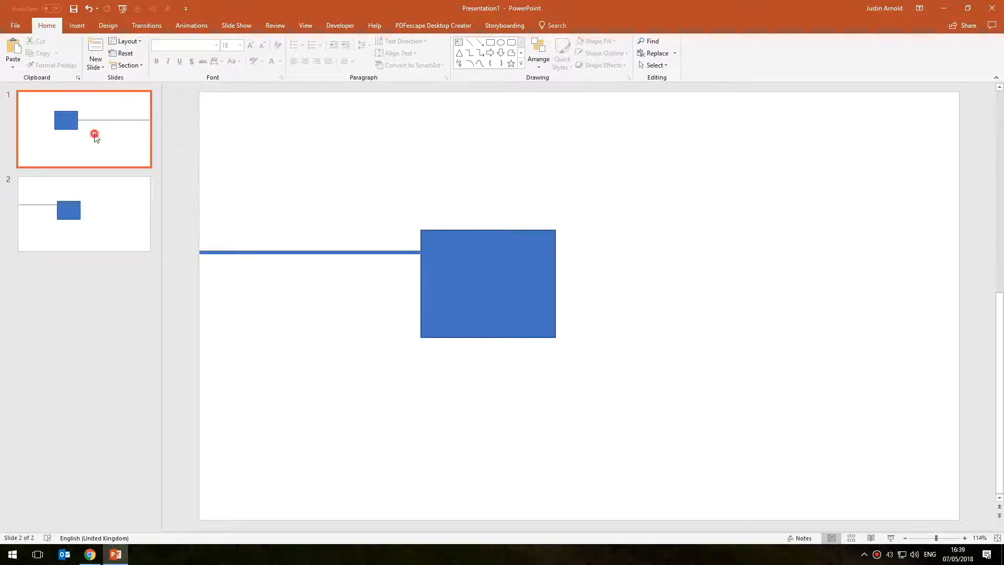
{"action": "left_click", "coordinate": [84, 213]}
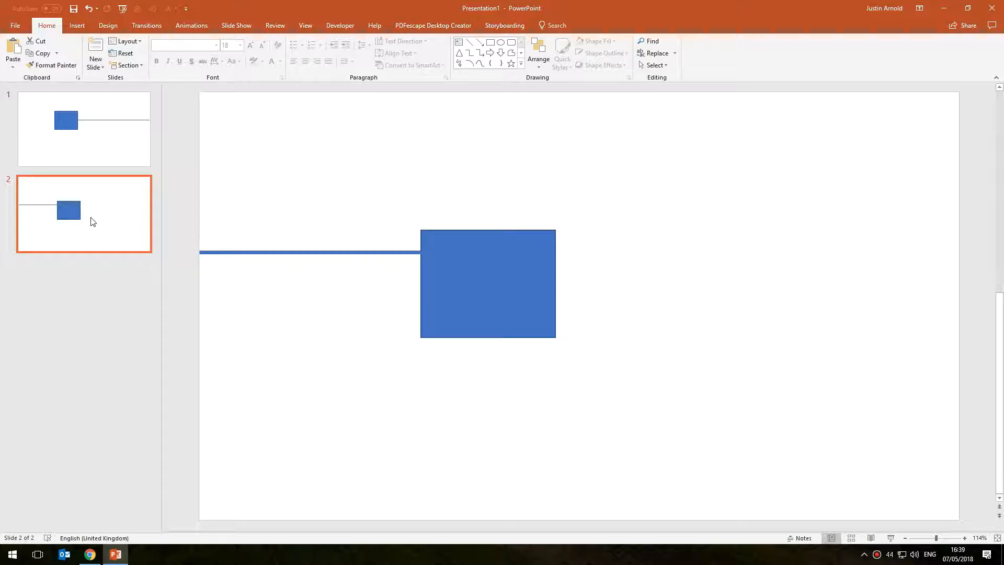
{"action": "left_click", "coordinate": [109, 204]}
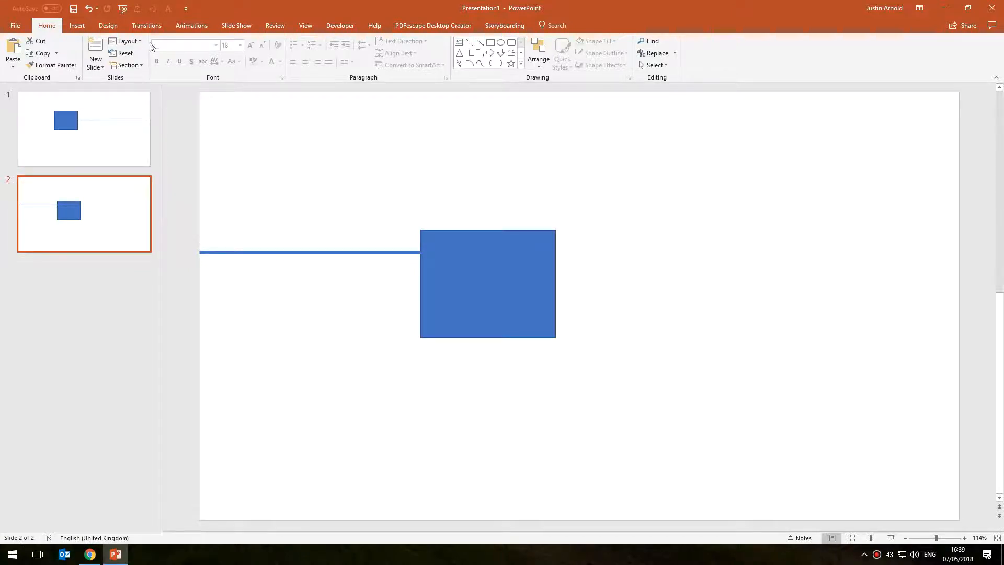
Apply a Push transition from the right to slide 2
{"action": "left_click", "coordinate": [146, 25]}
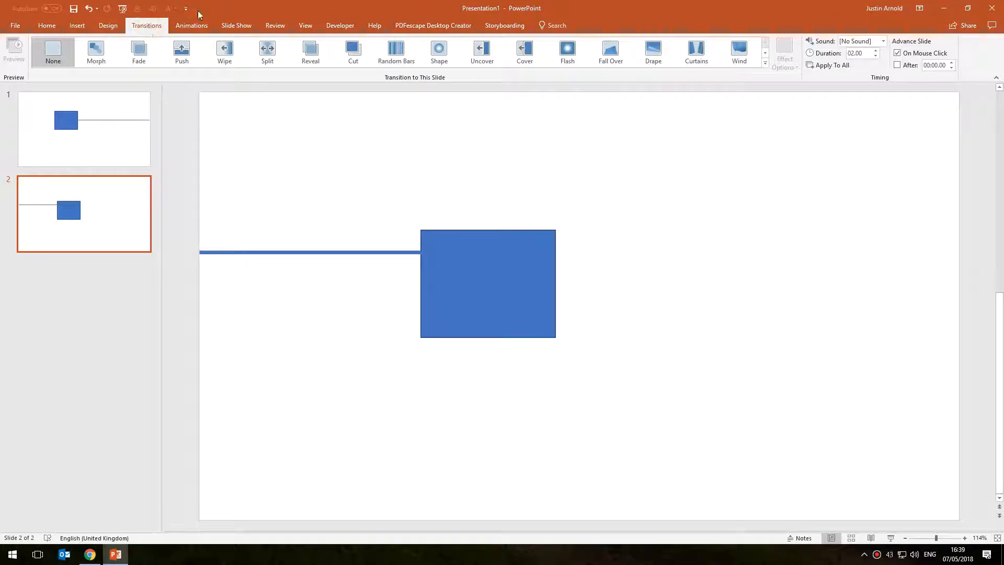
{"action": "mouse_move", "coordinate": [181, 51]}
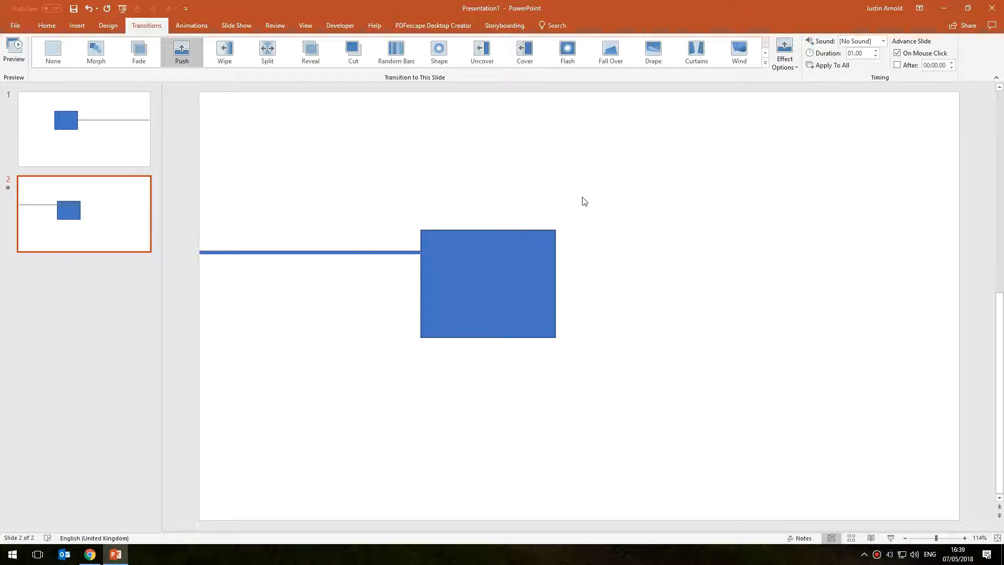
{"action": "mouse_move", "coordinate": [143, 214]}
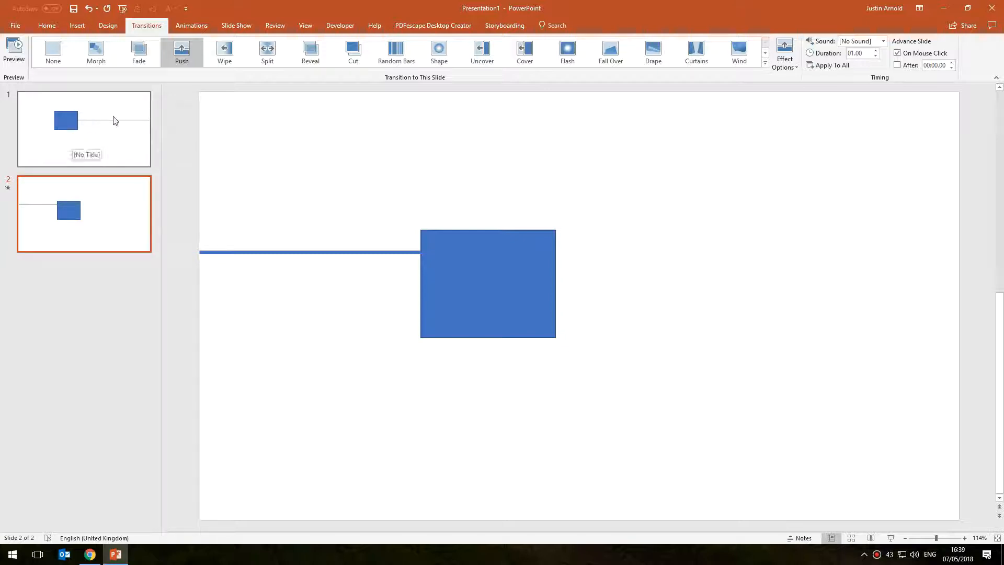
{"action": "mouse_move", "coordinate": [151, 124]}
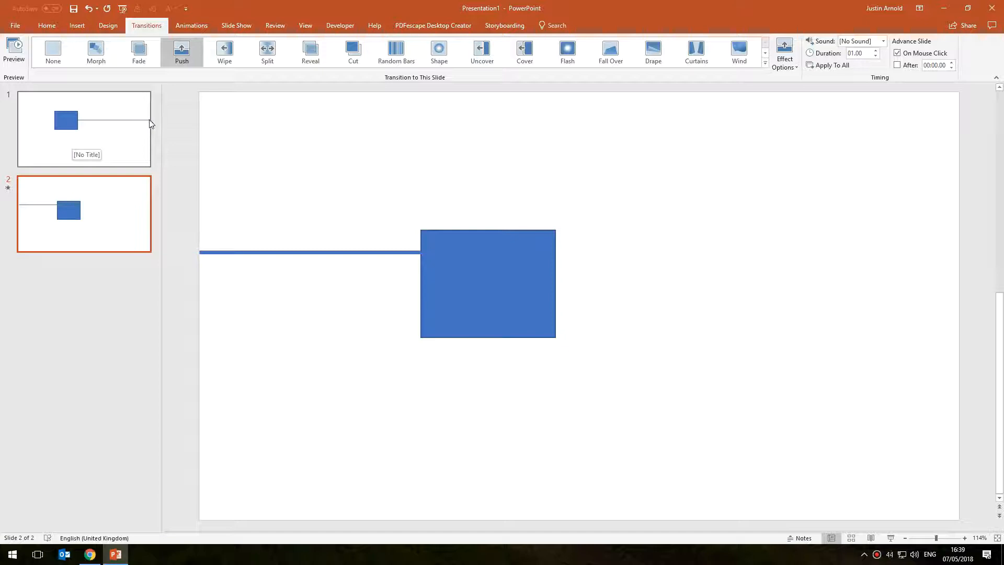
{"action": "mouse_move", "coordinate": [130, 122]}
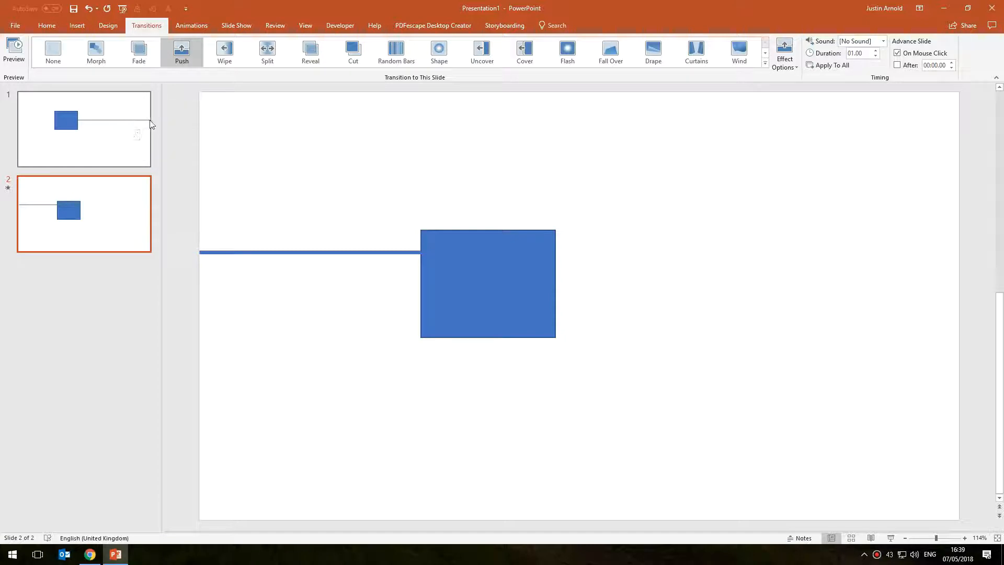
{"action": "left_click", "coordinate": [100, 216]}
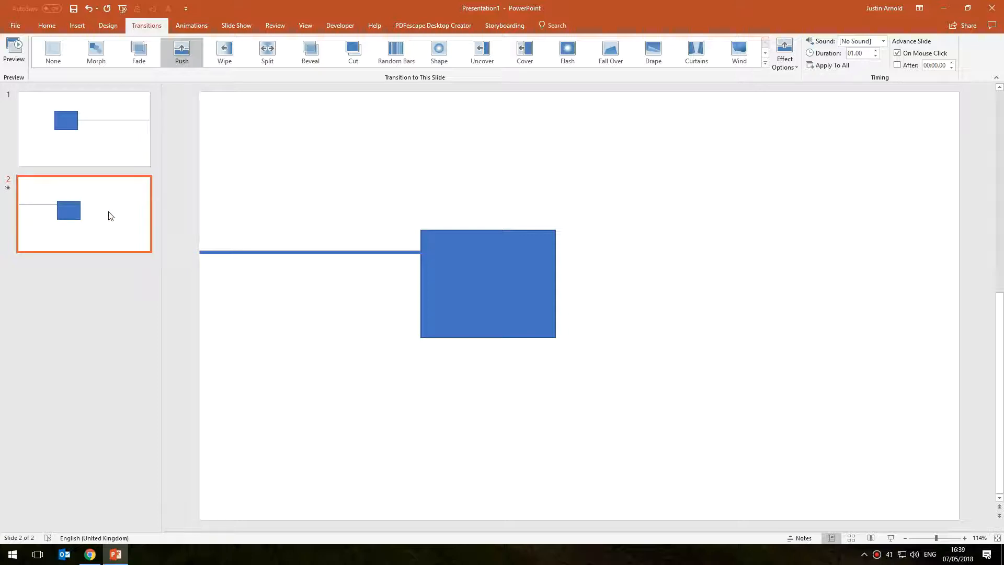
{"action": "left_click", "coordinate": [784, 53]}
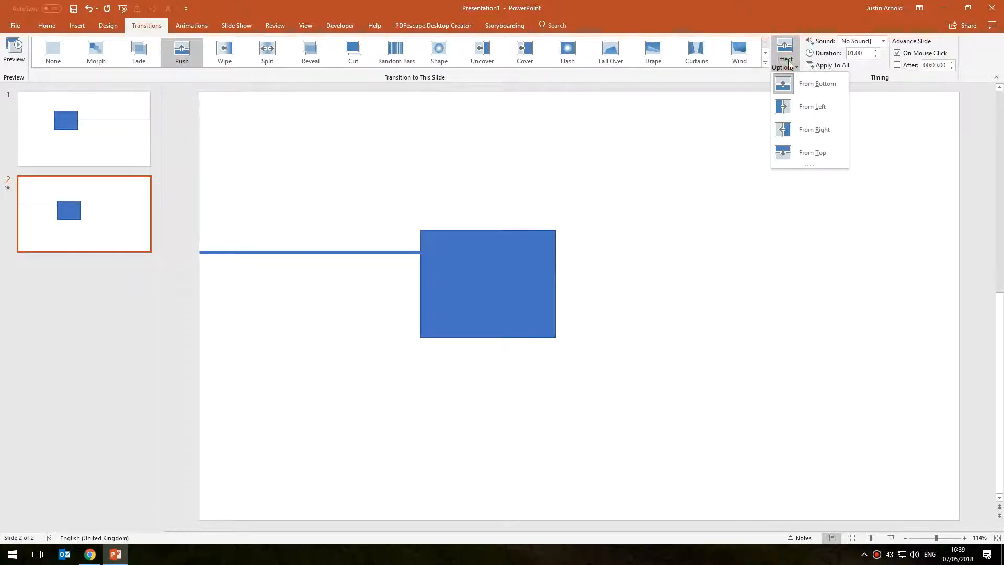
{"action": "mouse_move", "coordinate": [815, 129]}
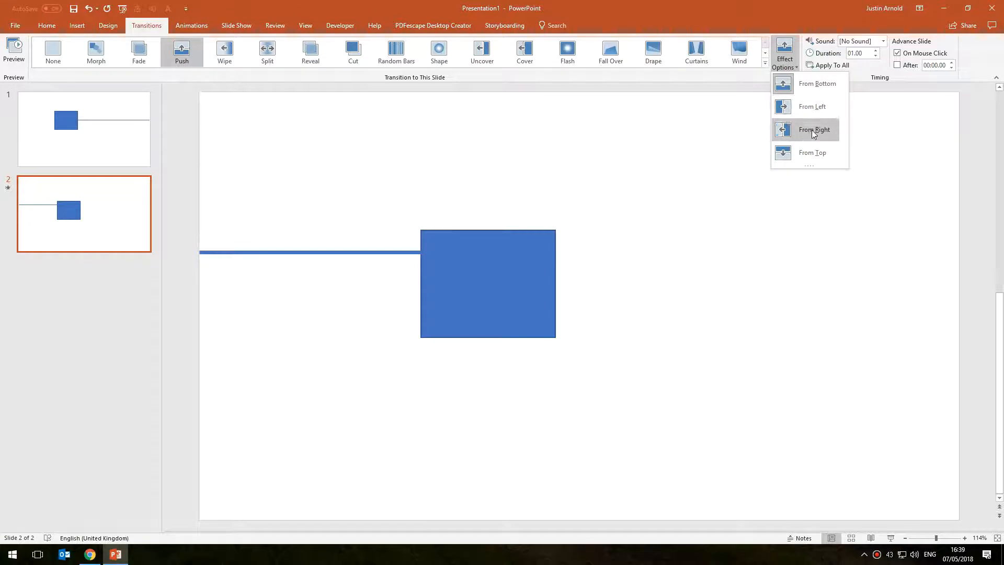
{"action": "left_click", "coordinate": [815, 129]}
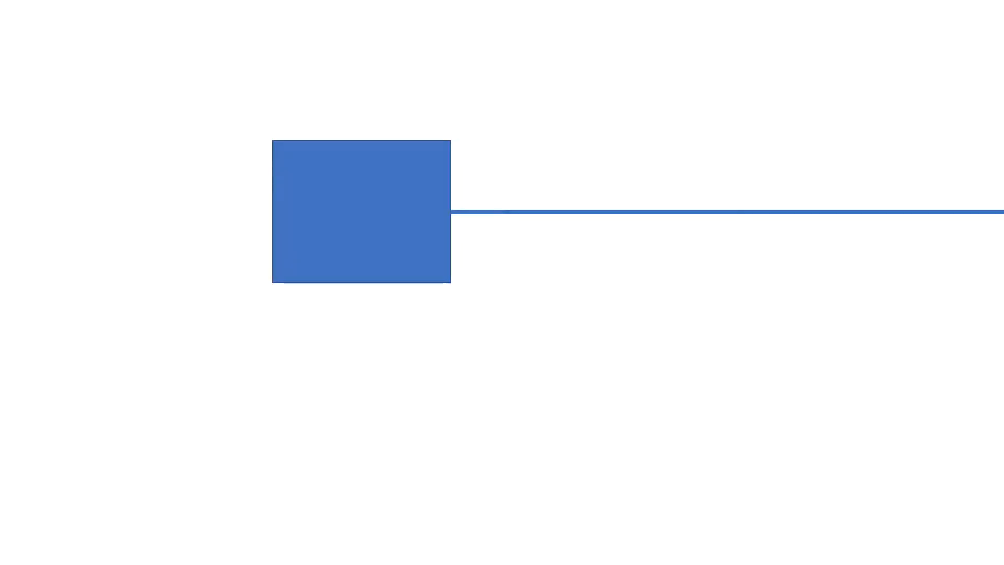
{"action": "left_click_drag", "start_coordinate": [360, 212], "coordinate": [647, 253]}
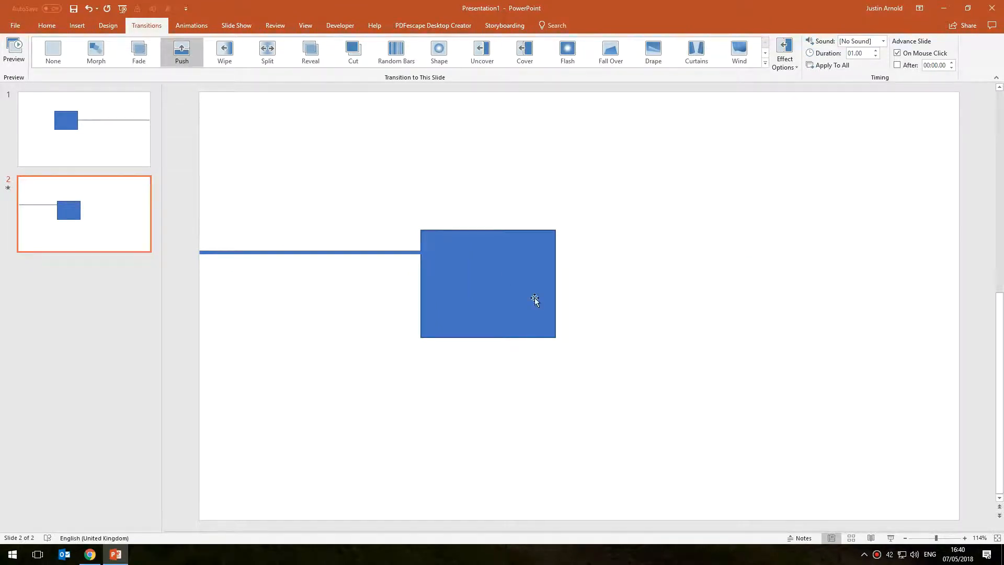
{"action": "mouse_move", "coordinate": [479, 275]}
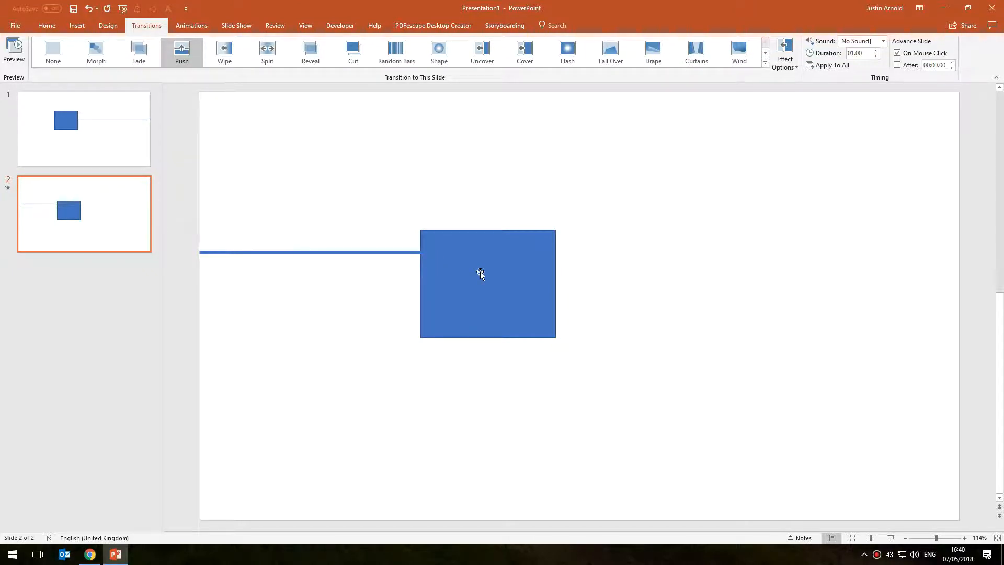
Draw a thick vertical line from the box down to slide 2's bottom edge
{"action": "left_click", "coordinate": [310, 252]}
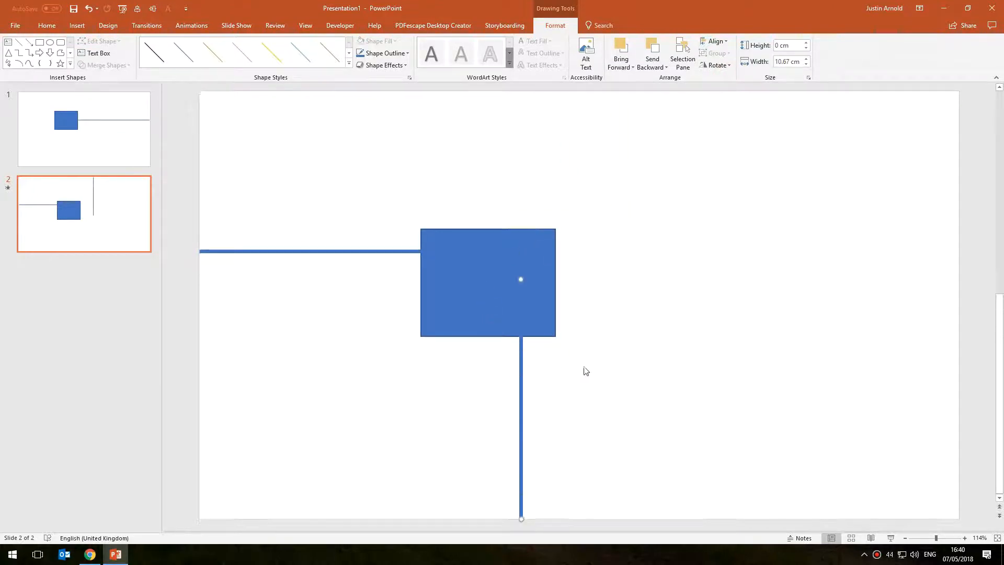
{"action": "left_click", "coordinate": [521, 519]}
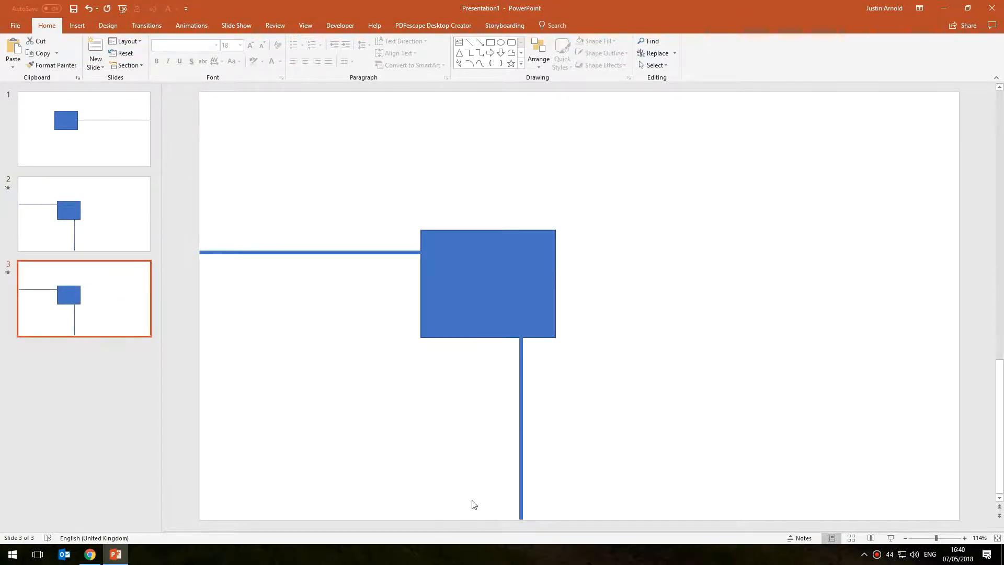
{"action": "mouse_move", "coordinate": [490, 481]}
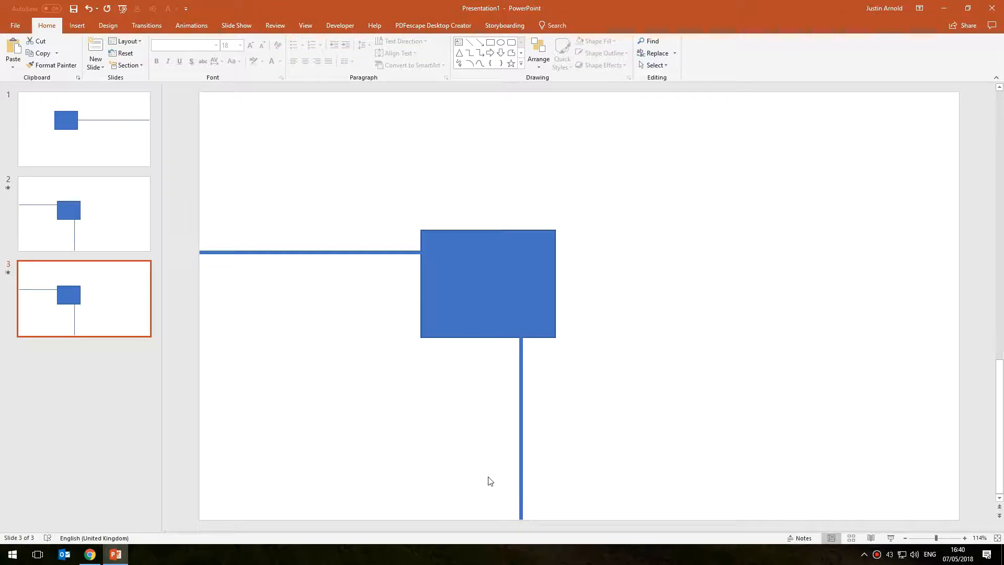
{"action": "mouse_move", "coordinate": [357, 248]}
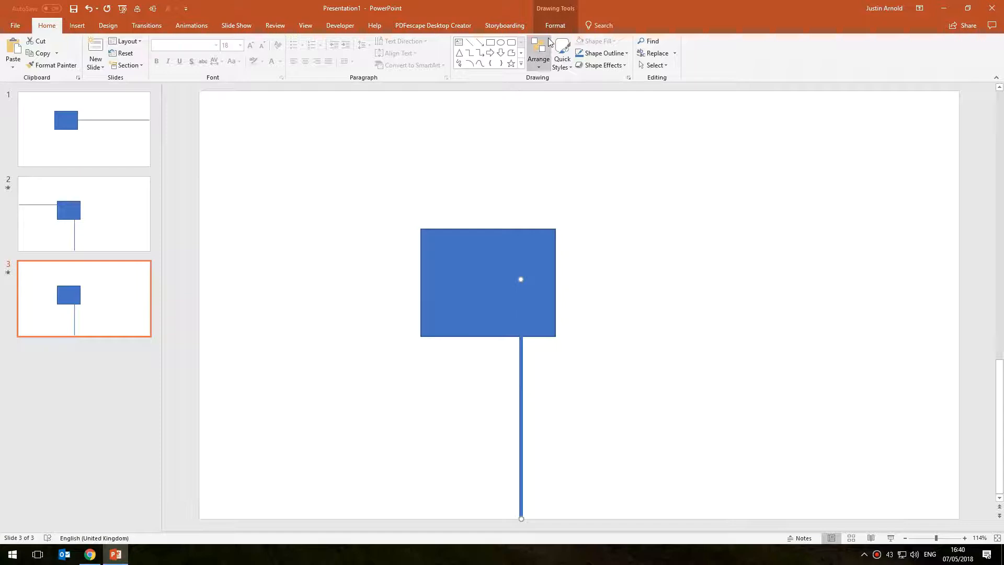
Align the vertical line to the top edge and move the box down-right
{"action": "left_click", "coordinate": [715, 40]}
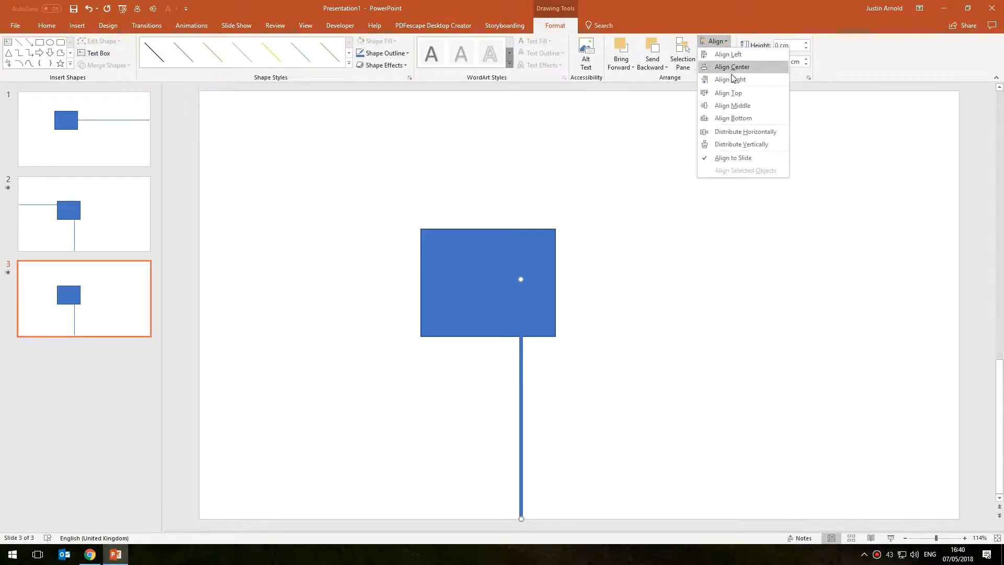
{"action": "left_click", "coordinate": [731, 66]}
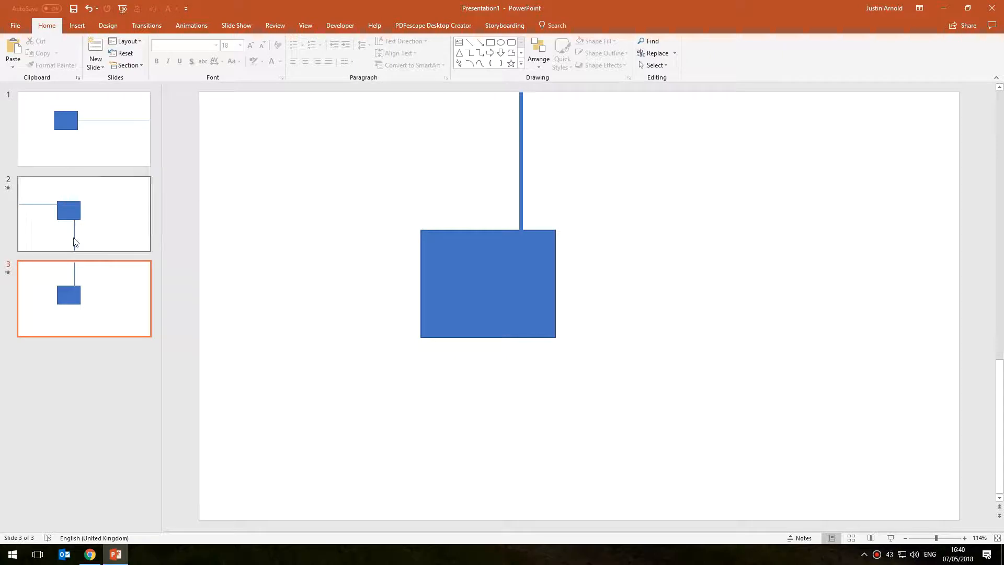
{"action": "left_click", "coordinate": [84, 214]}
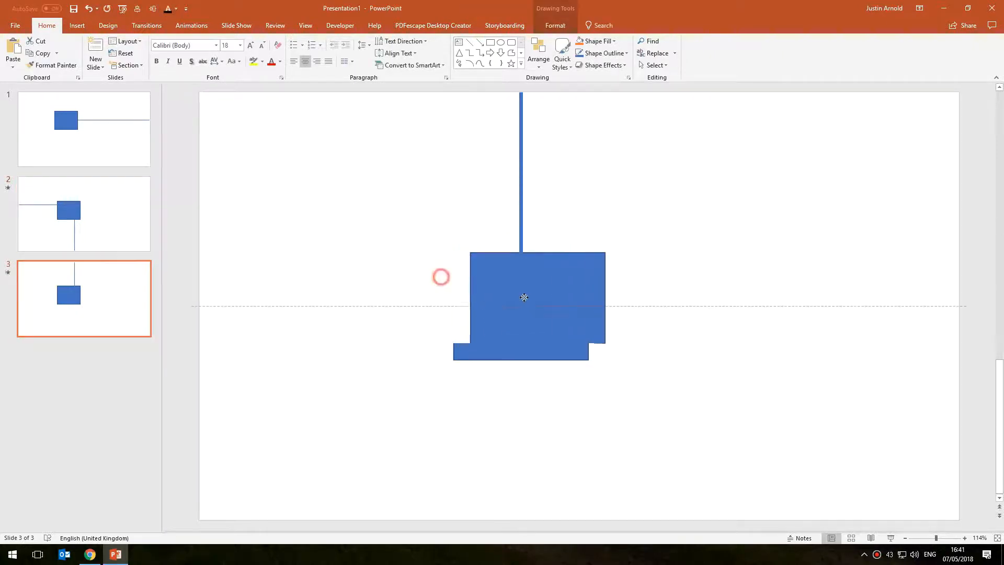
{"action": "left_click_drag", "start_coordinate": [524, 297], "coordinate": [695, 288]}
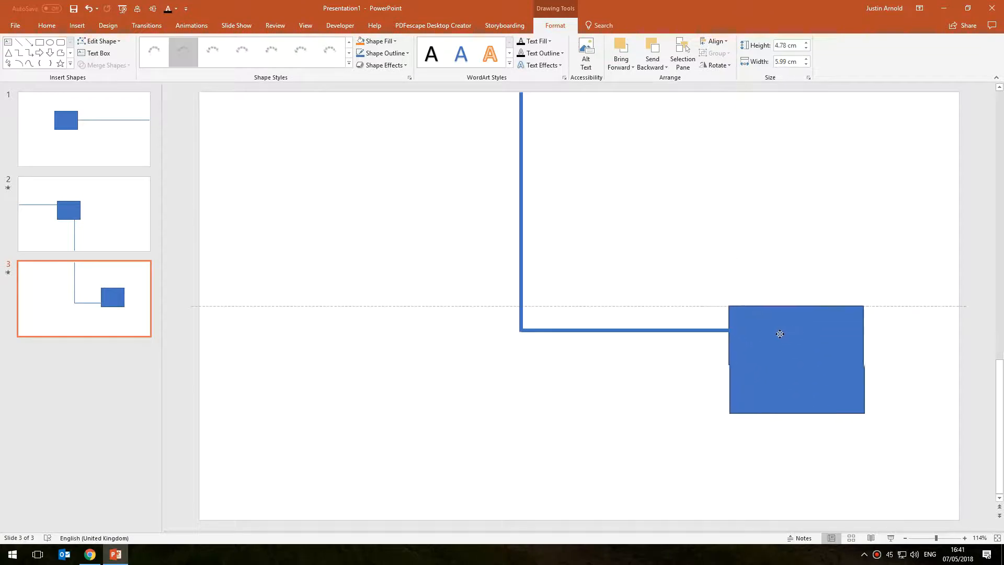
Compare slide 3 with slide 2, then give slide 3 a Push from the bottom
{"action": "left_click", "coordinate": [639, 257]}
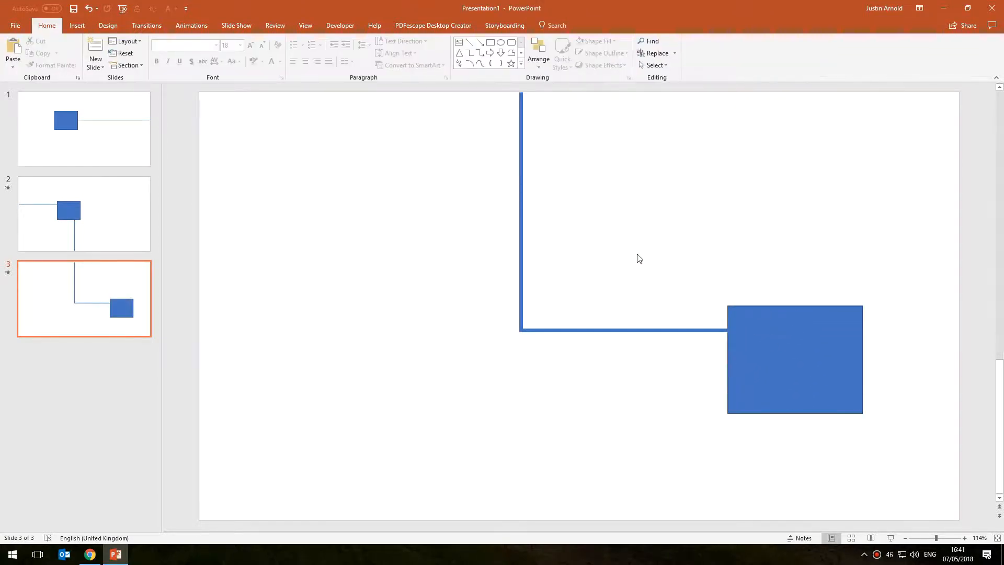
{"action": "left_click", "coordinate": [109, 227]}
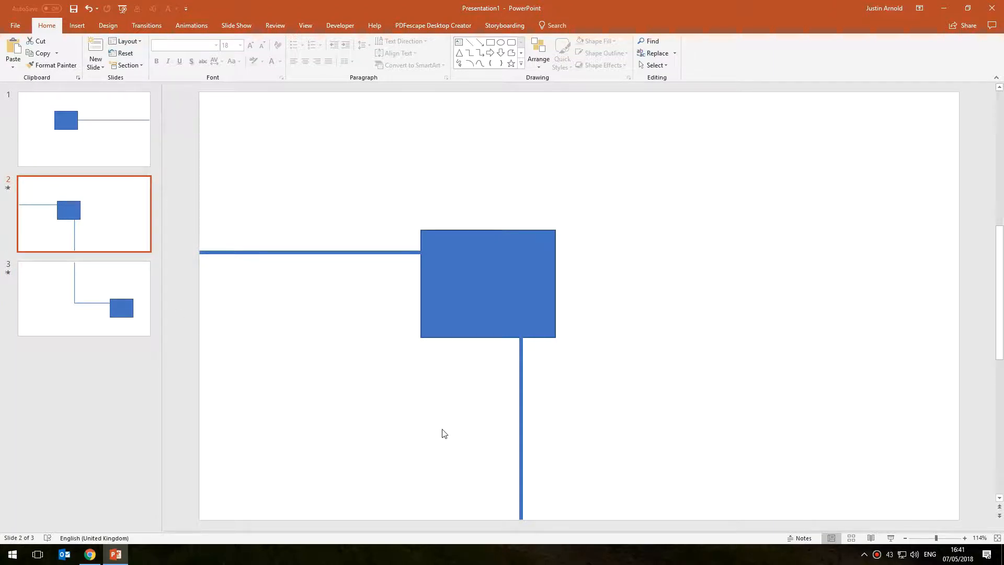
{"action": "mouse_move", "coordinate": [457, 463]}
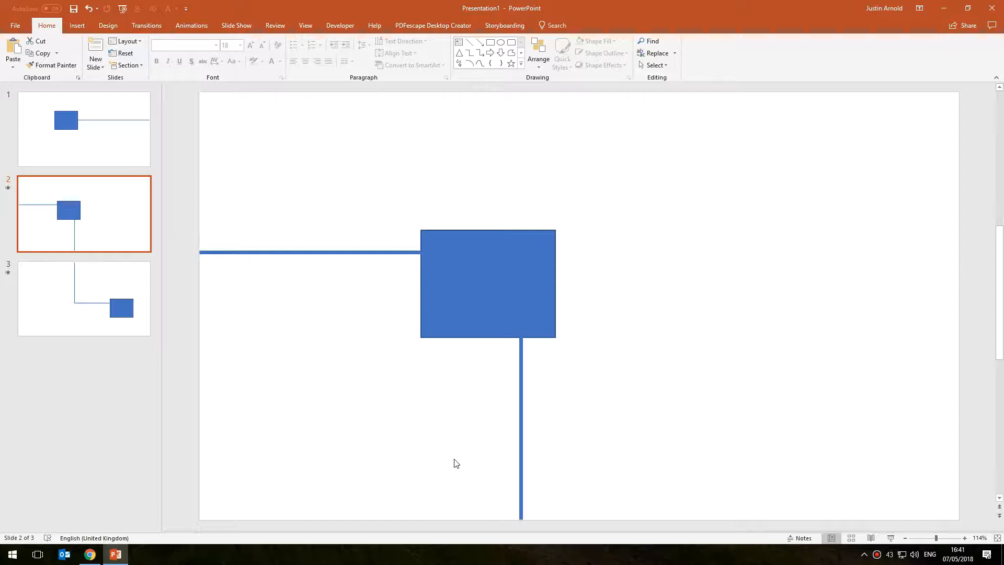
{"action": "mouse_move", "coordinate": [522, 519]}
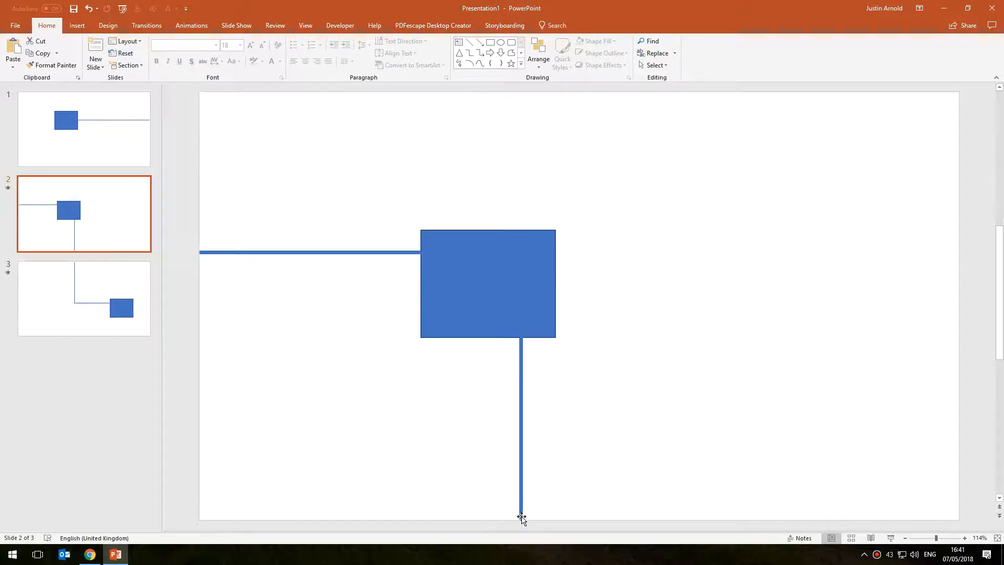
{"action": "left_click", "coordinate": [103, 284]}
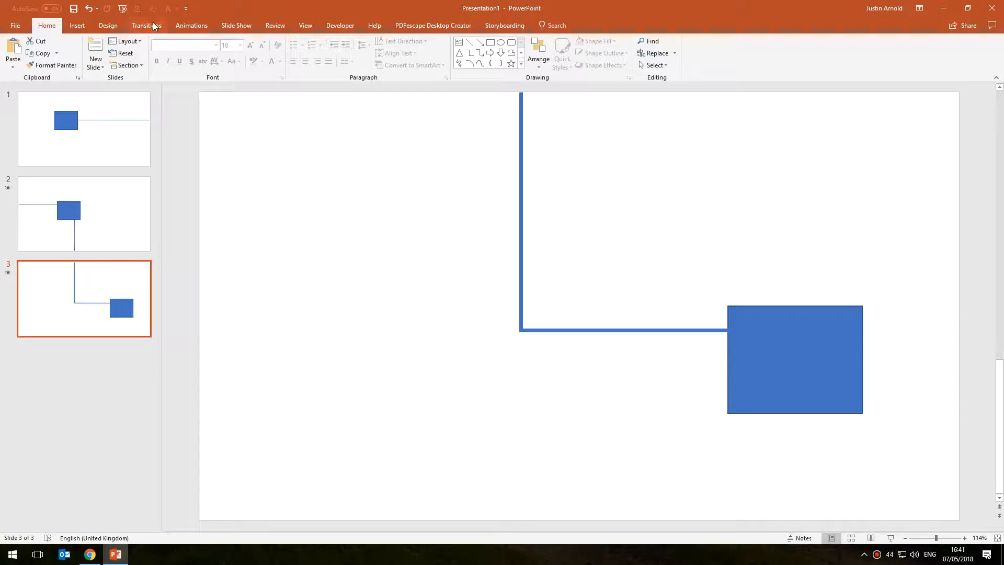
{"action": "left_click", "coordinate": [146, 25]}
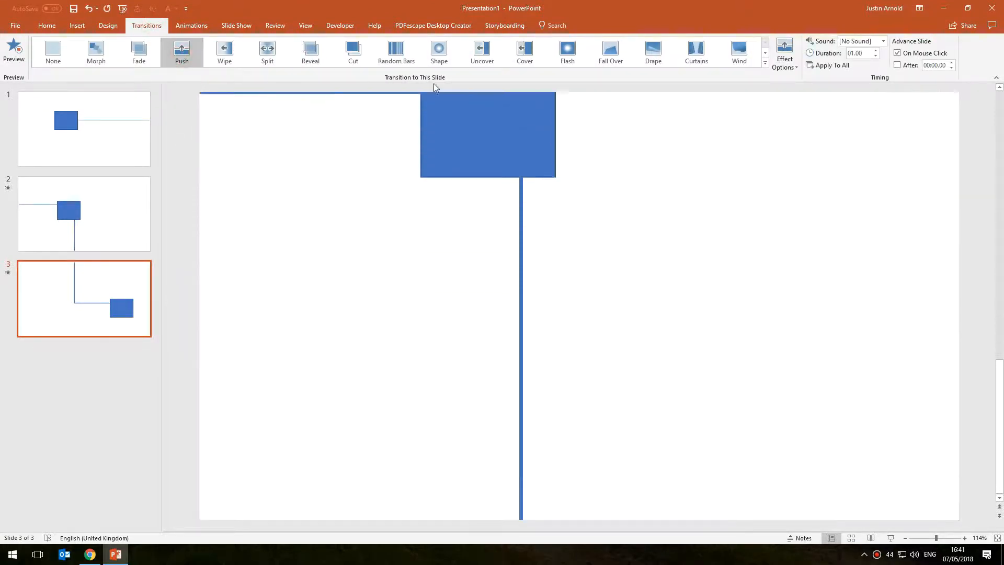
{"action": "left_click", "coordinate": [784, 53]}
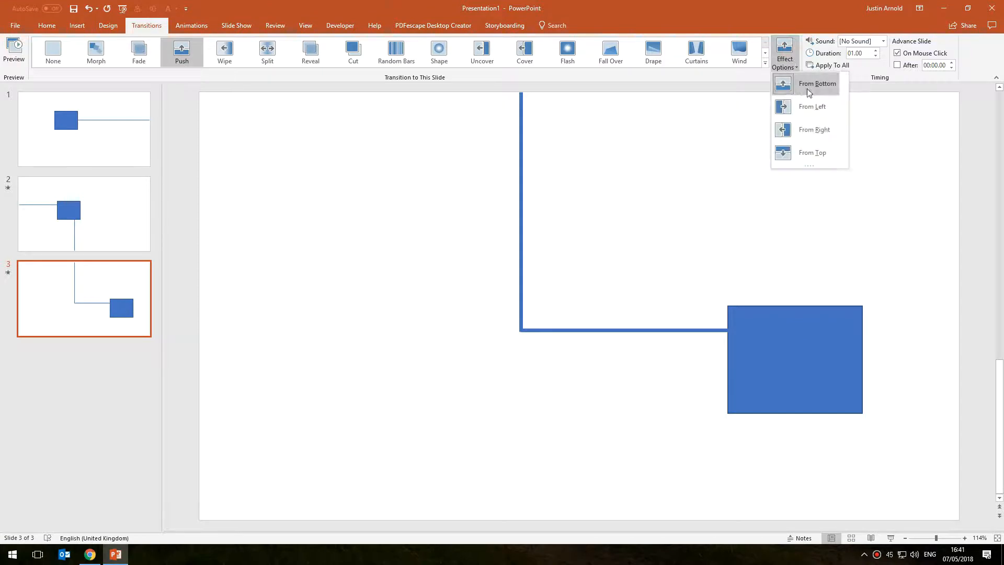
{"action": "left_click", "coordinate": [817, 83]}
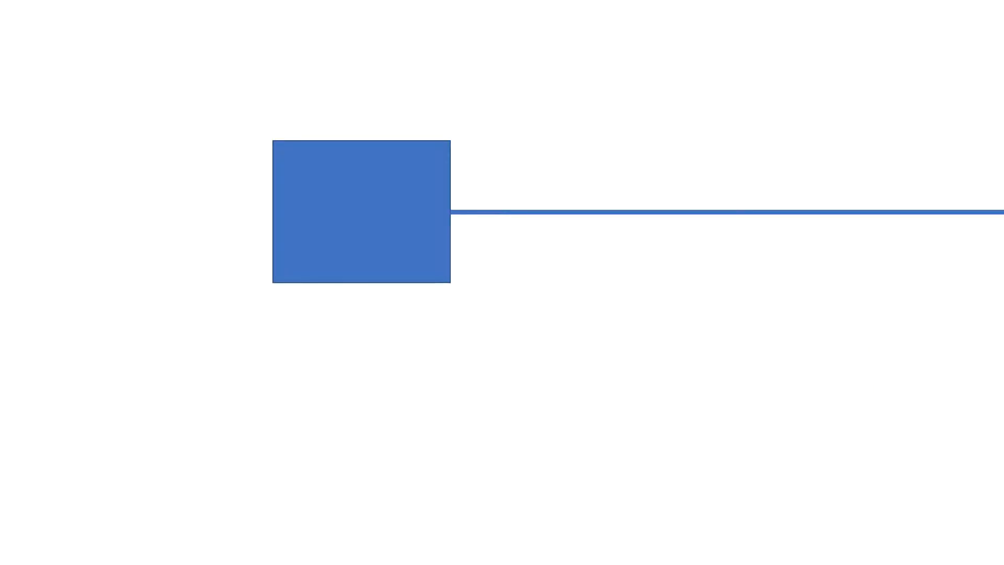
Advance the slideshow to slide 3, then exit back to editing
{"action": "left_click_drag", "start_coordinate": [361, 213], "coordinate": [342, 213]}
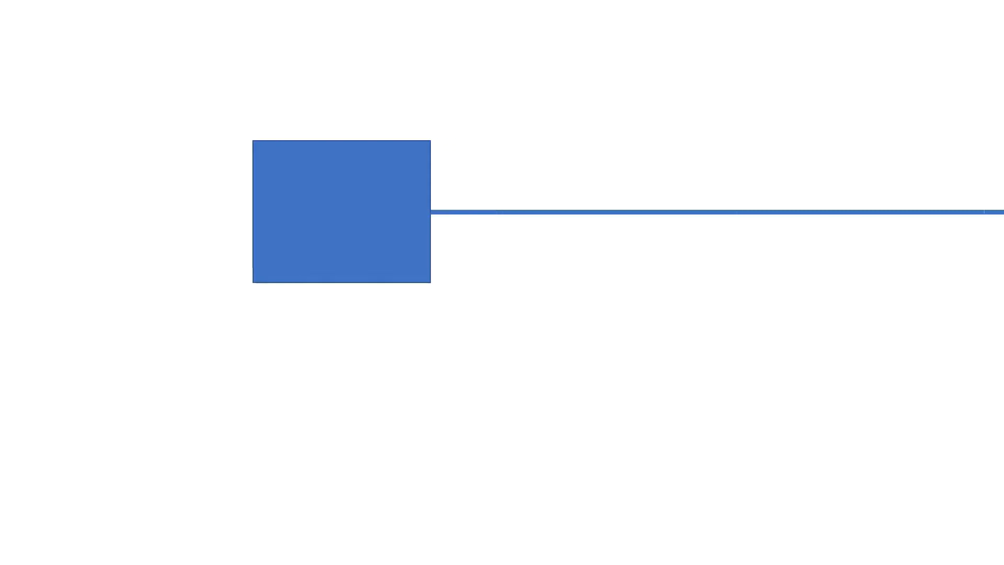
{"action": "left_click_drag", "start_coordinate": [342, 214], "coordinate": [380, 251]}
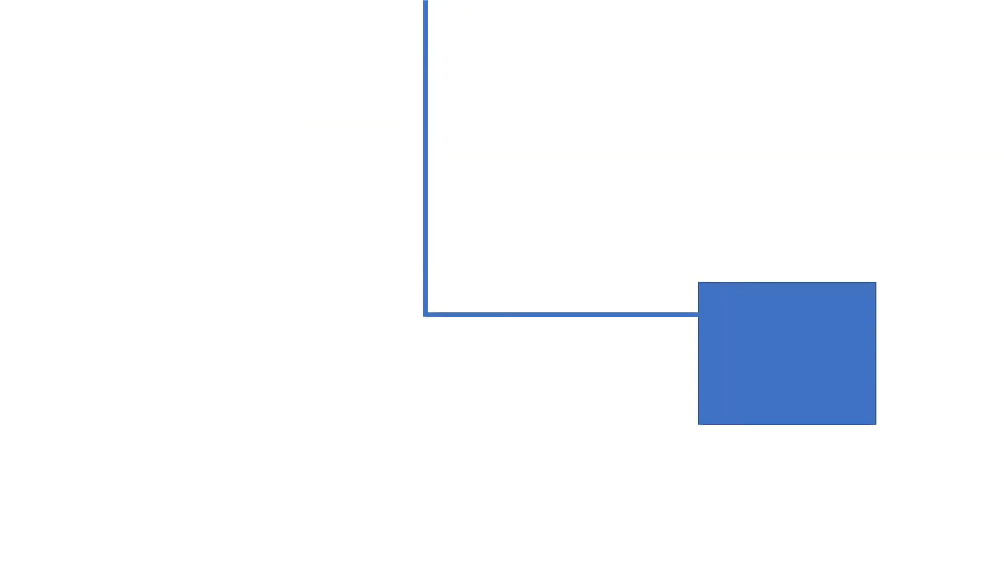
{"action": "left_click_drag", "start_coordinate": [785, 351], "coordinate": [381, 253]}
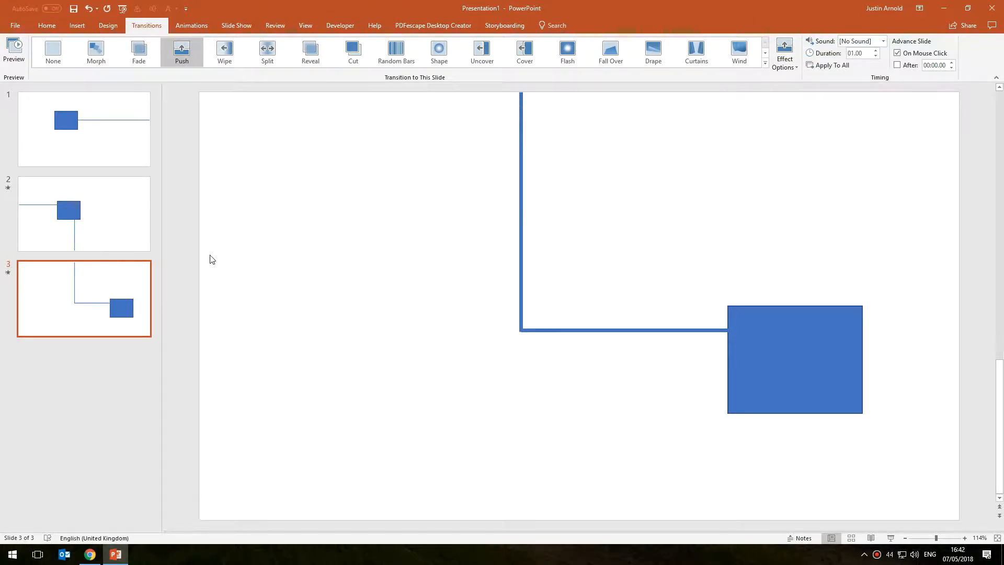
{"action": "mouse_move", "coordinate": [99, 141]}
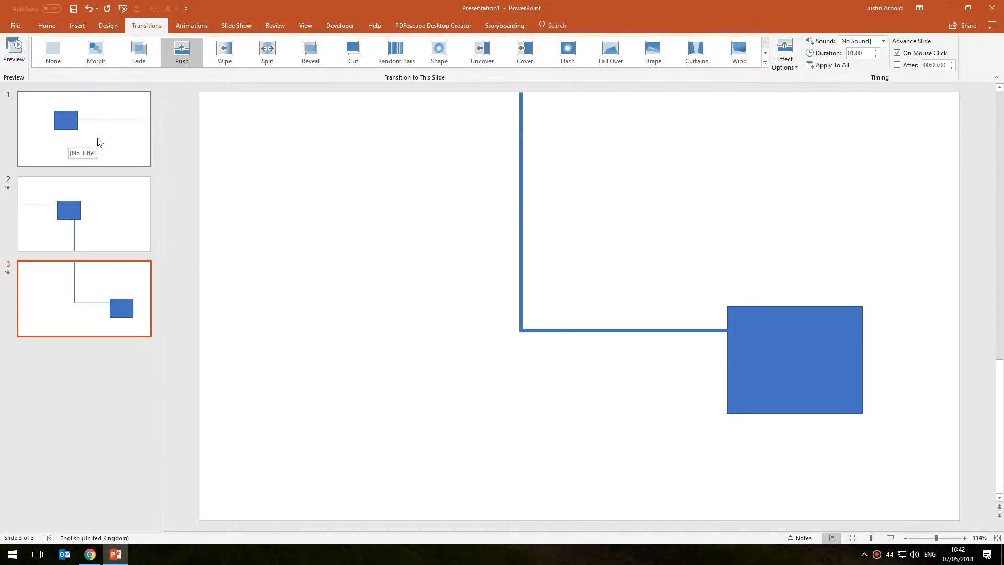
{"action": "mouse_move", "coordinate": [230, 197]}
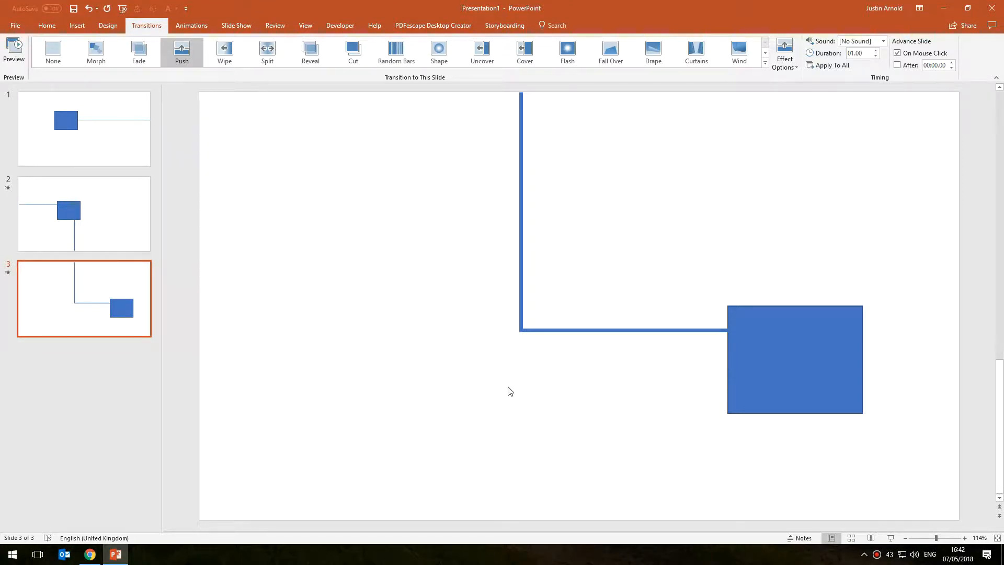
{"action": "mouse_move", "coordinate": [776, 387]}
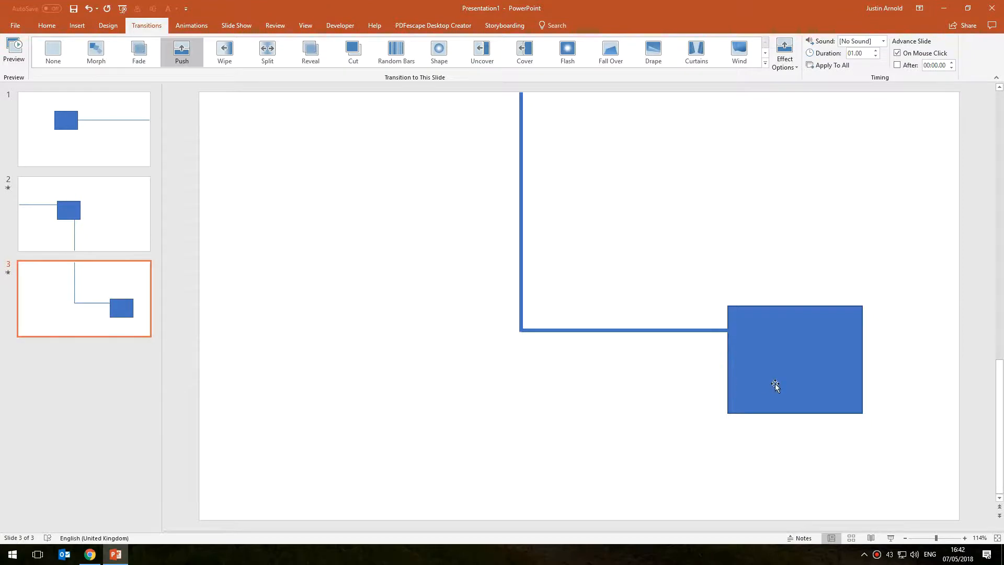
{"action": "mouse_move", "coordinate": [254, 379]}
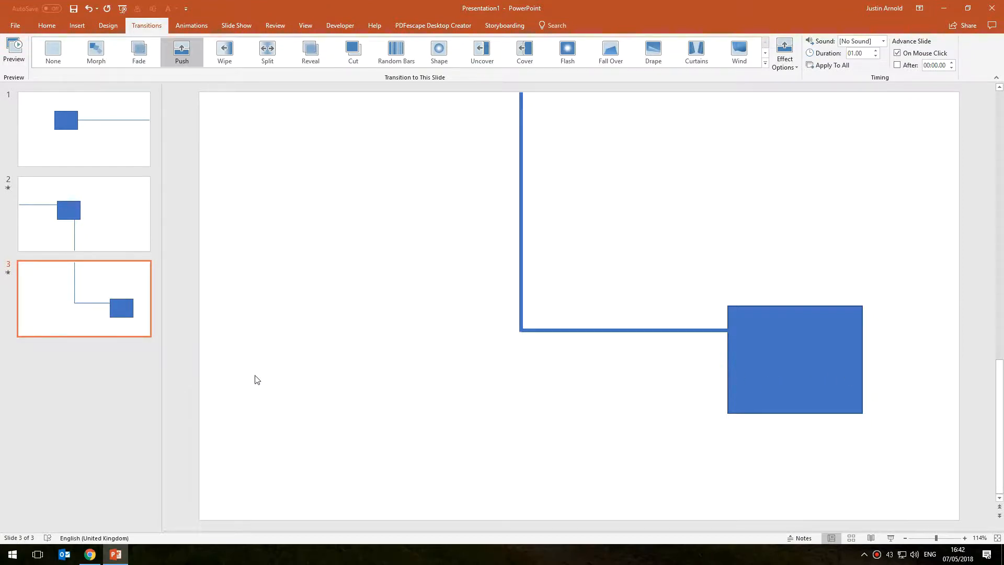
{"action": "mouse_move", "coordinate": [674, 332]}
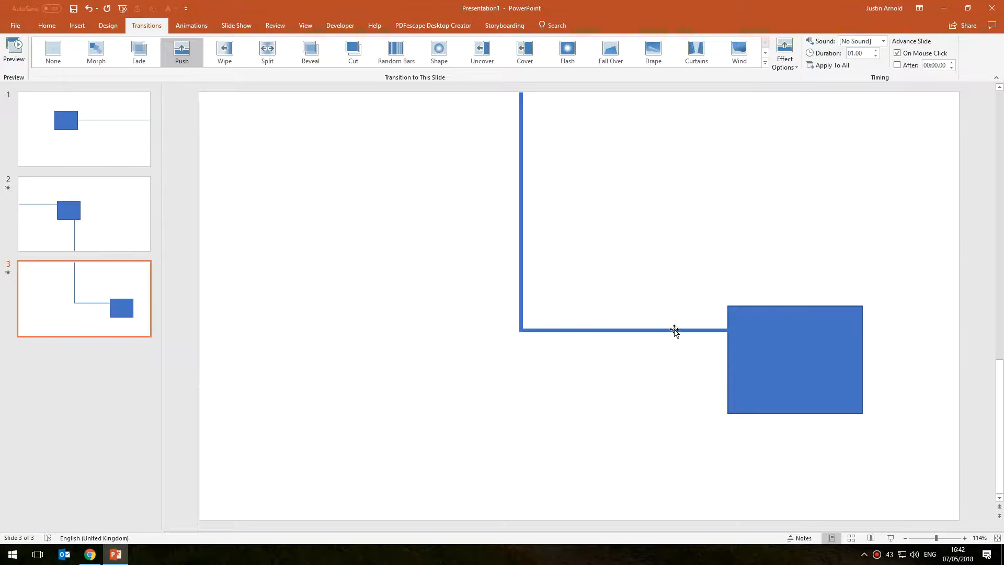
Copy the connector line and place the copy lower, from the left edge into the box
{"action": "left_click", "coordinate": [621, 329]}
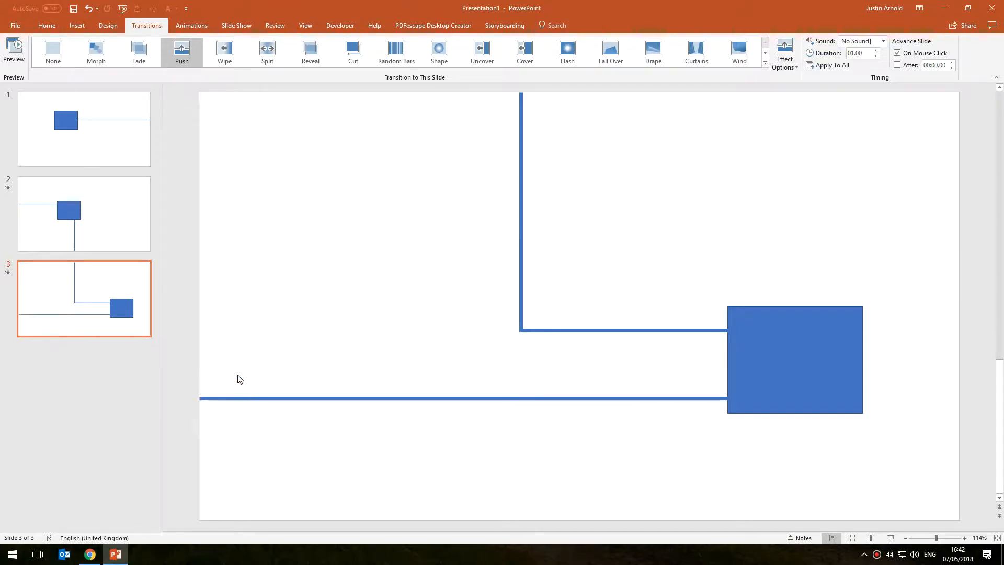
{"action": "left_click", "coordinate": [199, 397]}
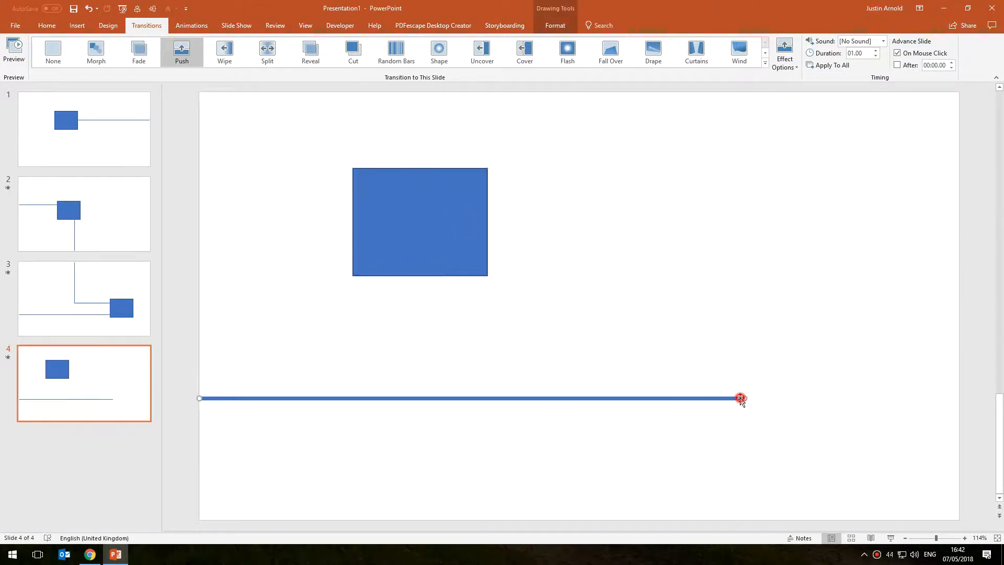
Shorten slide 4's bottom line, move it to the right edge, and trim the vertical line to meet it
{"action": "left_click_drag", "start_coordinate": [739, 398], "coordinate": [439, 398]}
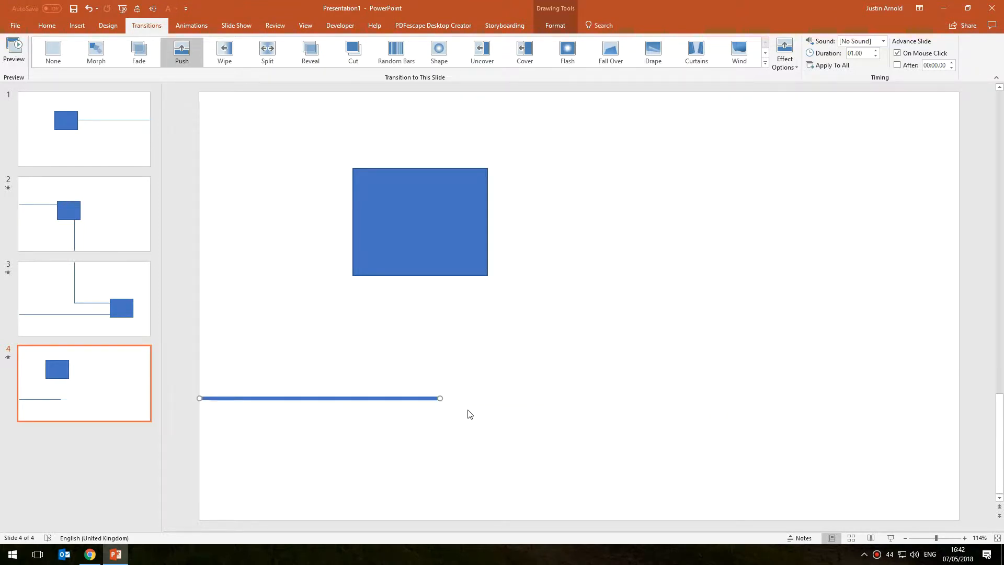
{"action": "mouse_move", "coordinate": [382, 388]}
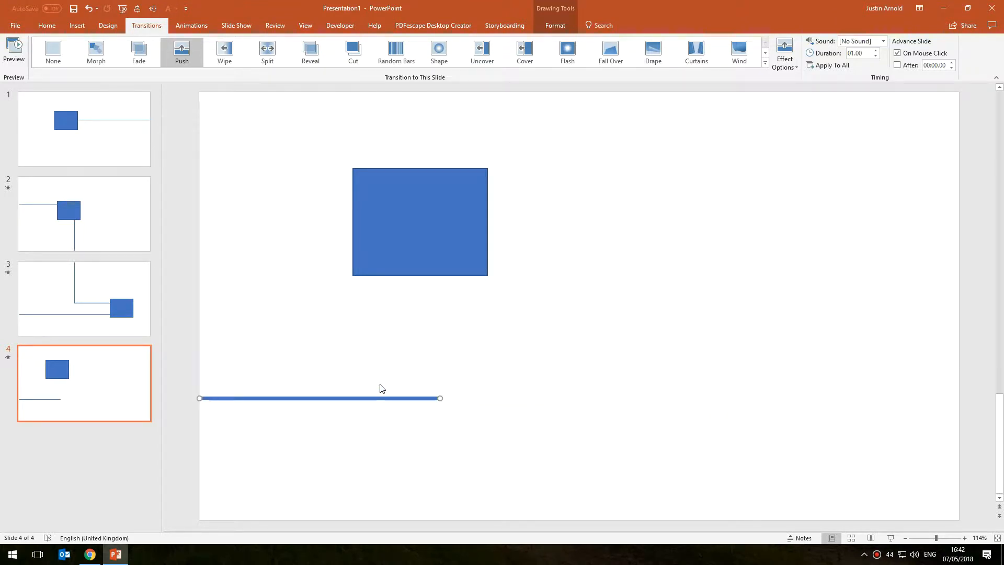
{"action": "left_click", "coordinate": [440, 398]}
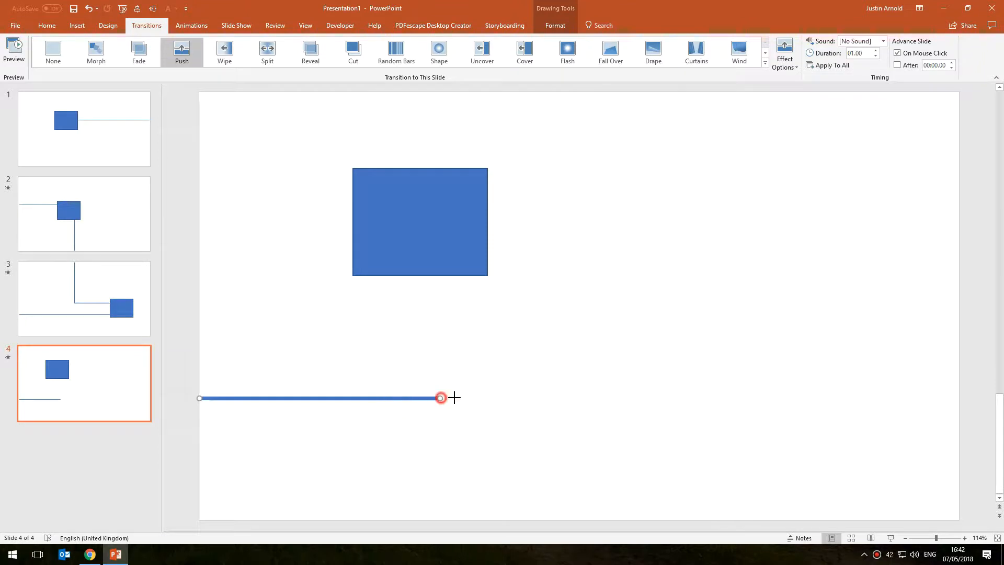
{"action": "left_click_drag", "start_coordinate": [440, 397], "coordinate": [605, 398]}
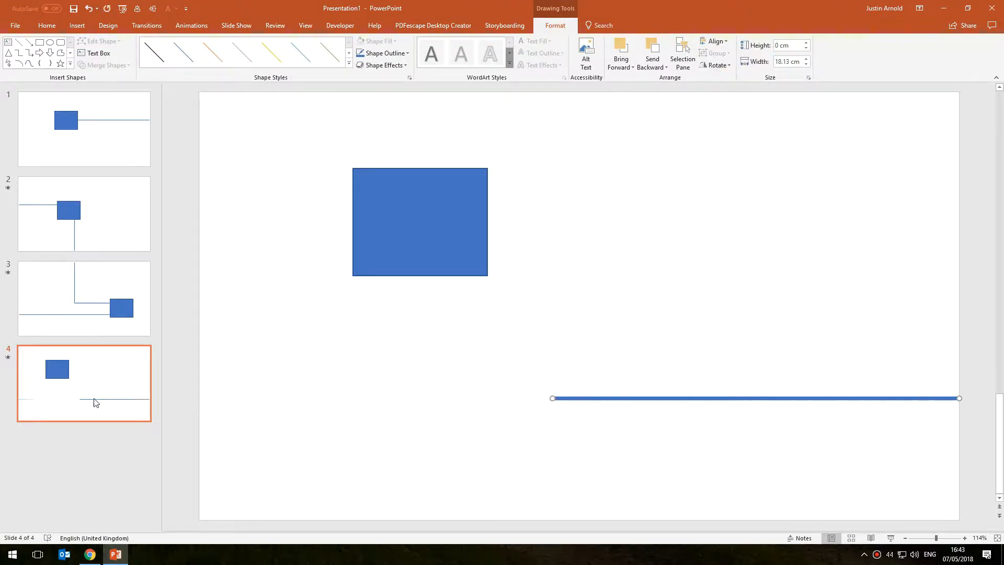
{"action": "left_click", "coordinate": [84, 297]}
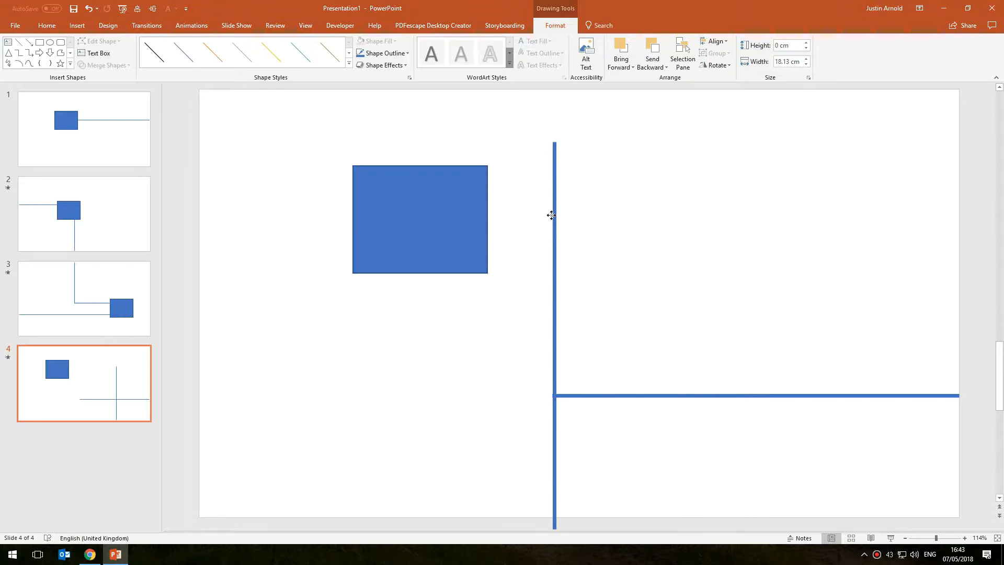
{"action": "left_click_drag", "start_coordinate": [555, 142], "coordinate": [554, 345]}
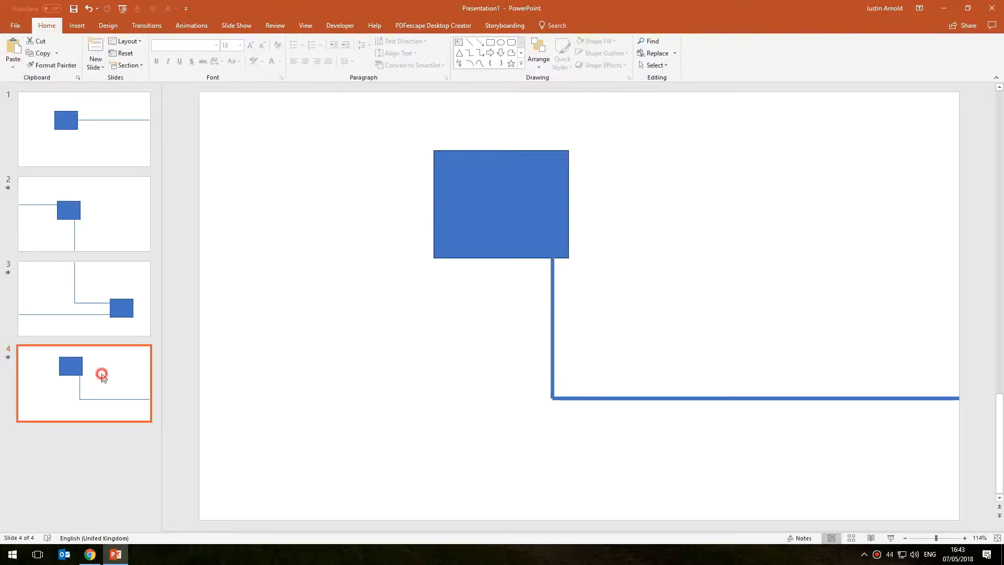
Compare line positions on slides 3 and 4, then bring up slide 4's transition settings
{"action": "left_click", "coordinate": [84, 297]}
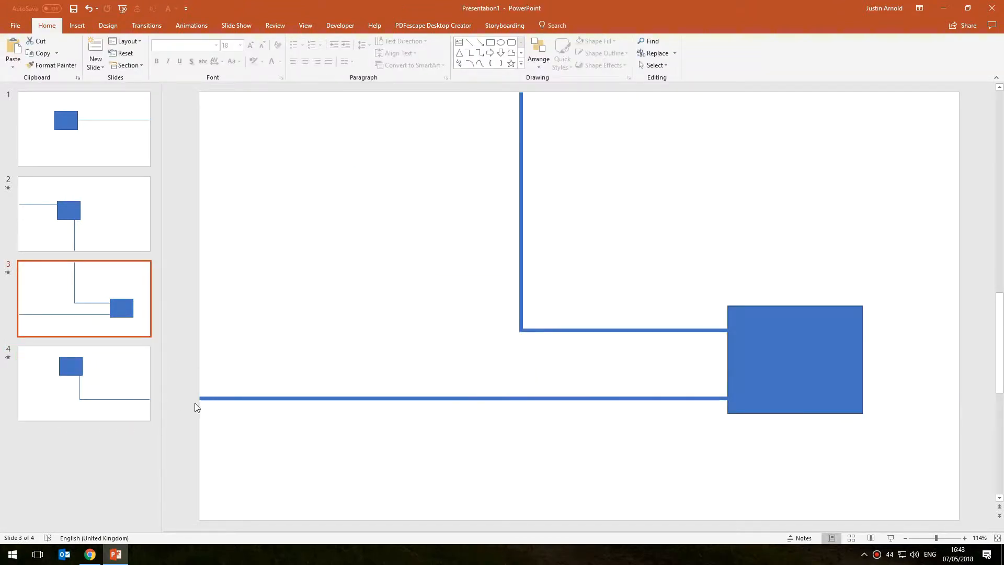
{"action": "left_click", "coordinate": [84, 382]}
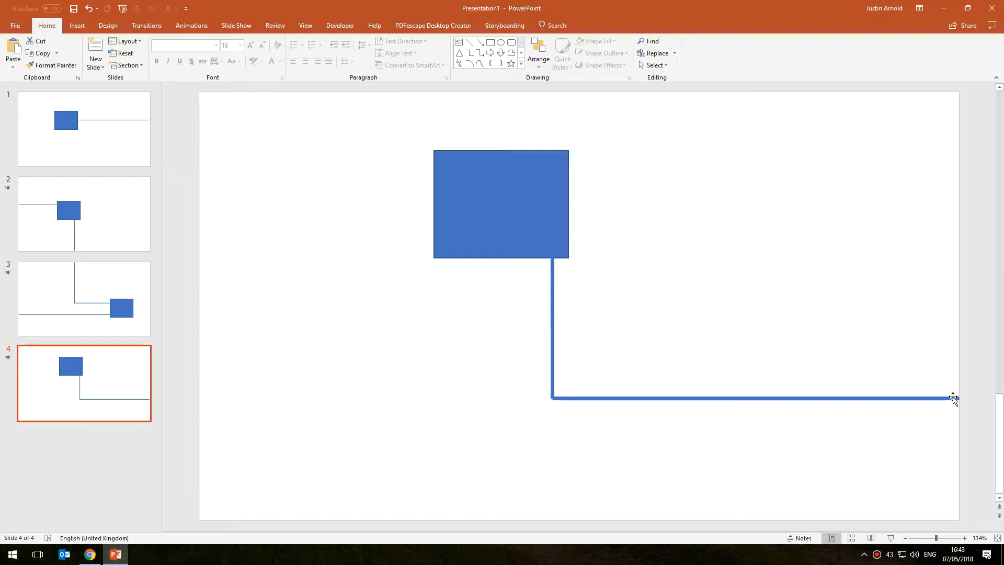
{"action": "left_click", "coordinate": [83, 298]}
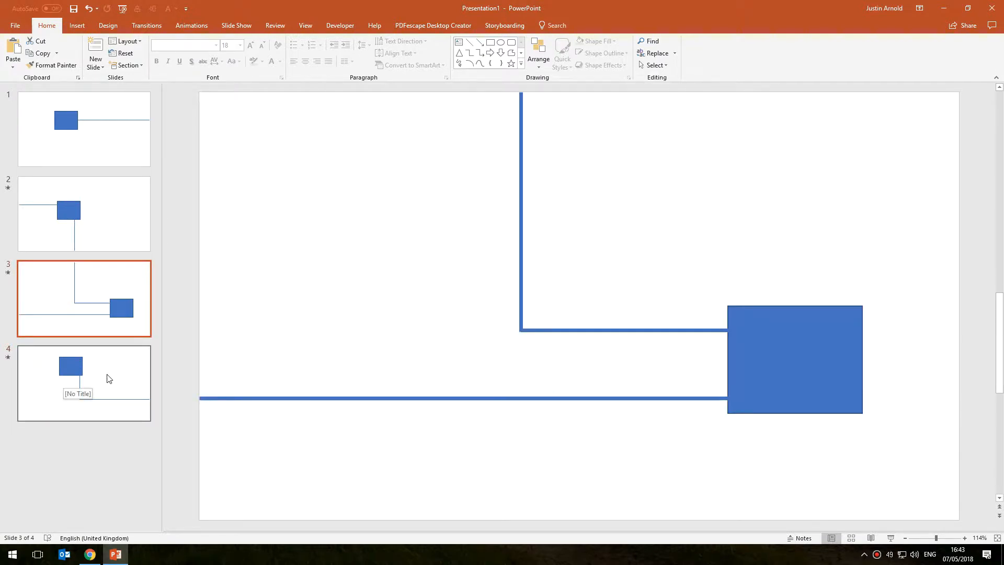
{"action": "mouse_move", "coordinate": [158, 357]}
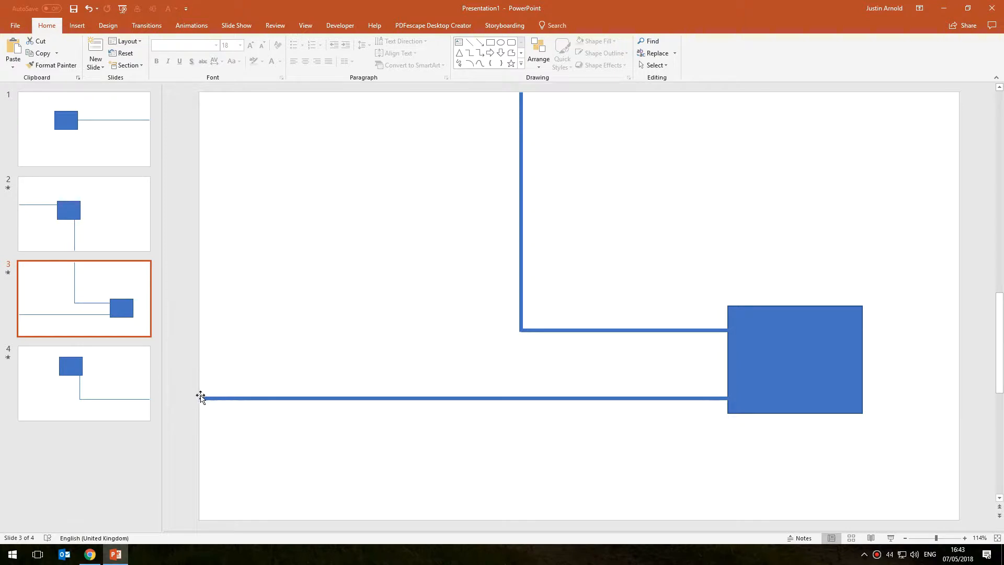
{"action": "left_click", "coordinate": [84, 382]}
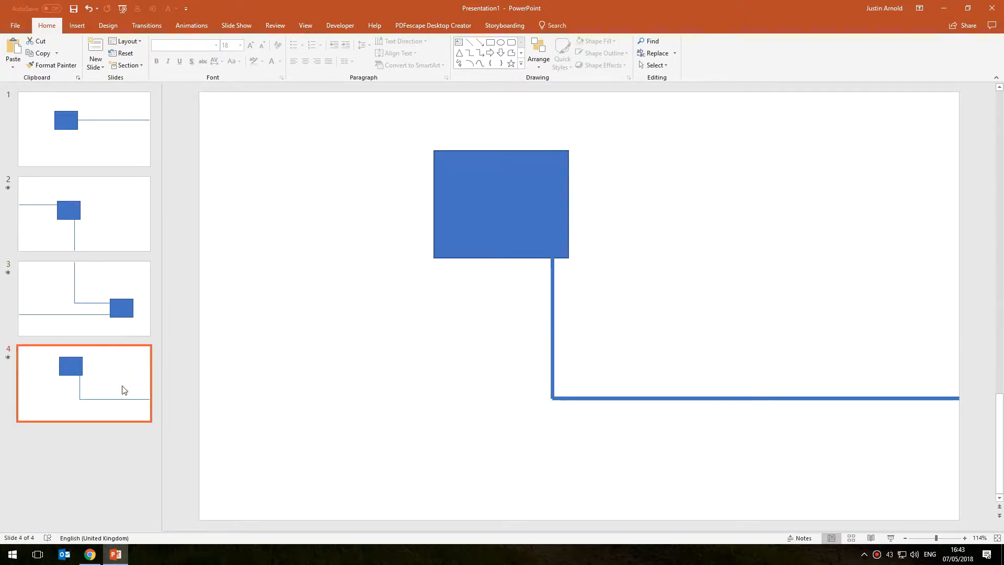
{"action": "left_click", "coordinate": [191, 25]}
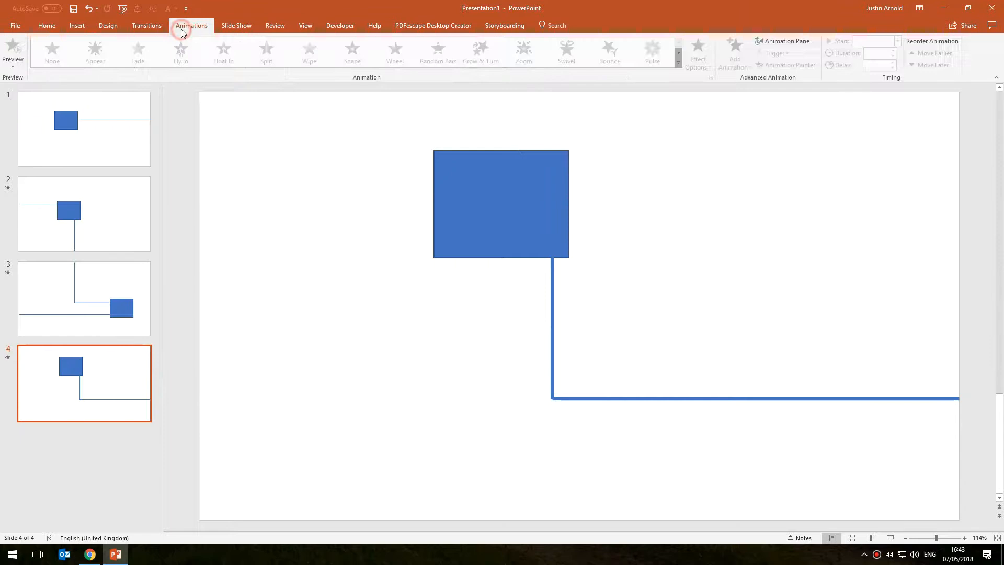
{"action": "left_click", "coordinate": [146, 25]}
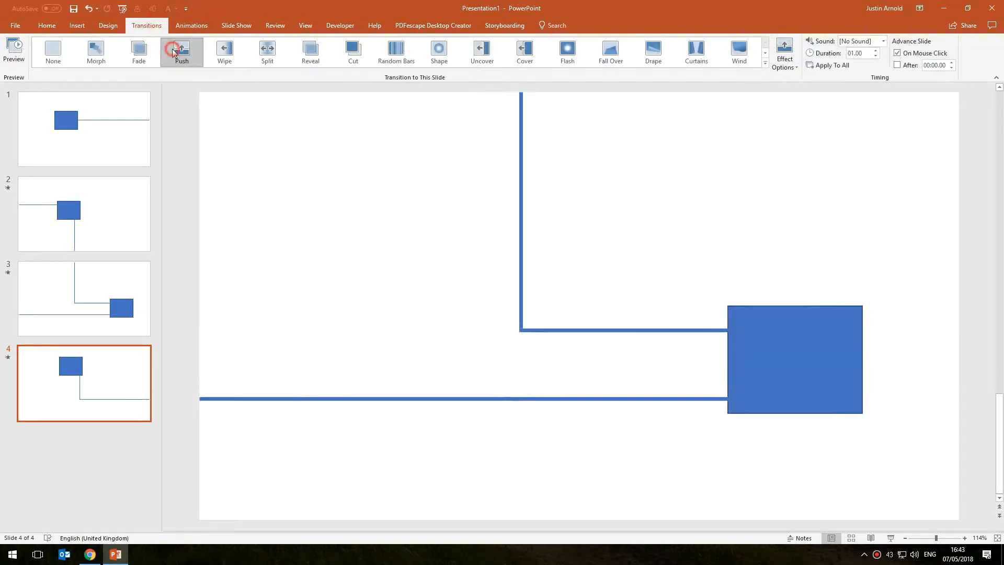
{"action": "left_click", "coordinate": [784, 52]}
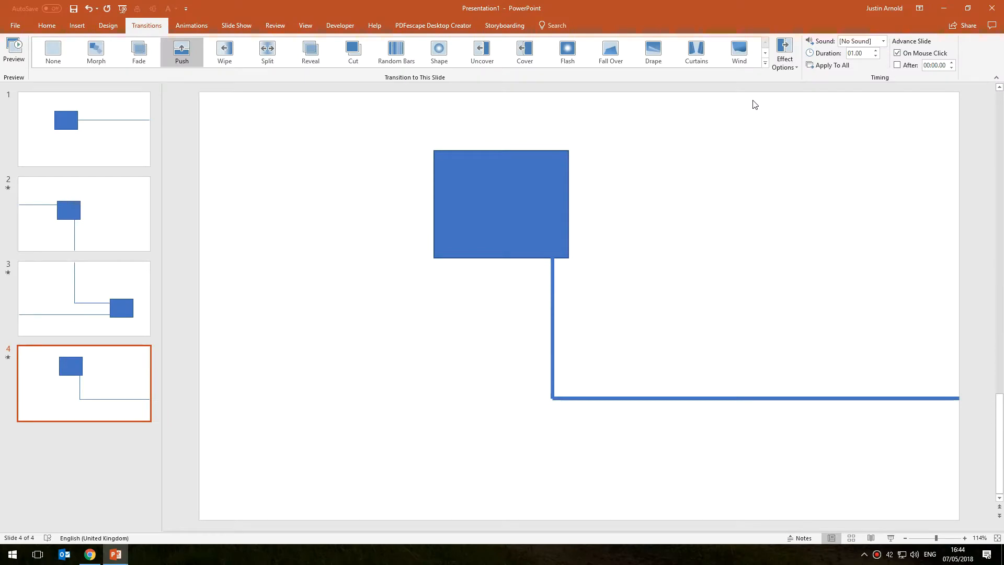
{"action": "mouse_move", "coordinate": [66, 131]}
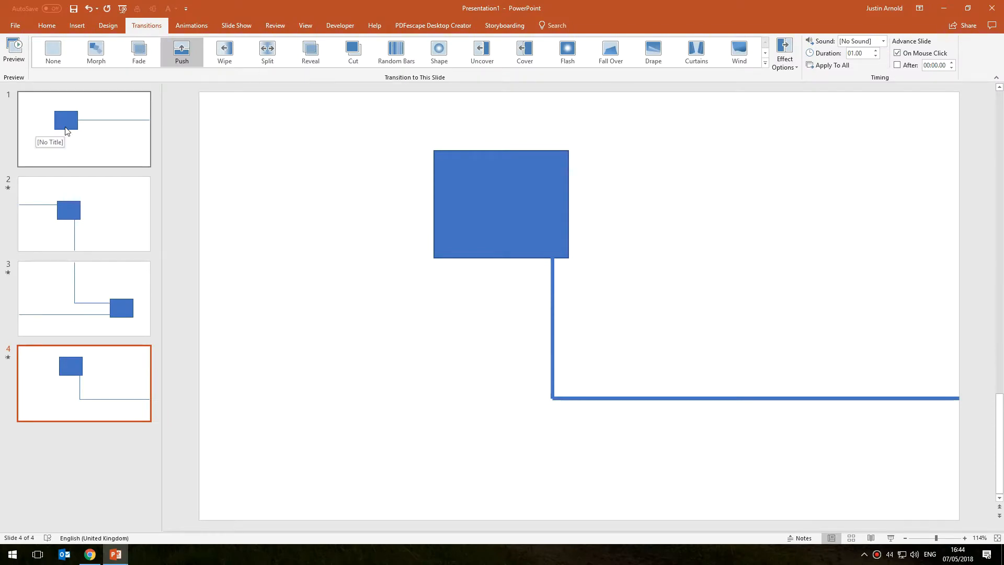